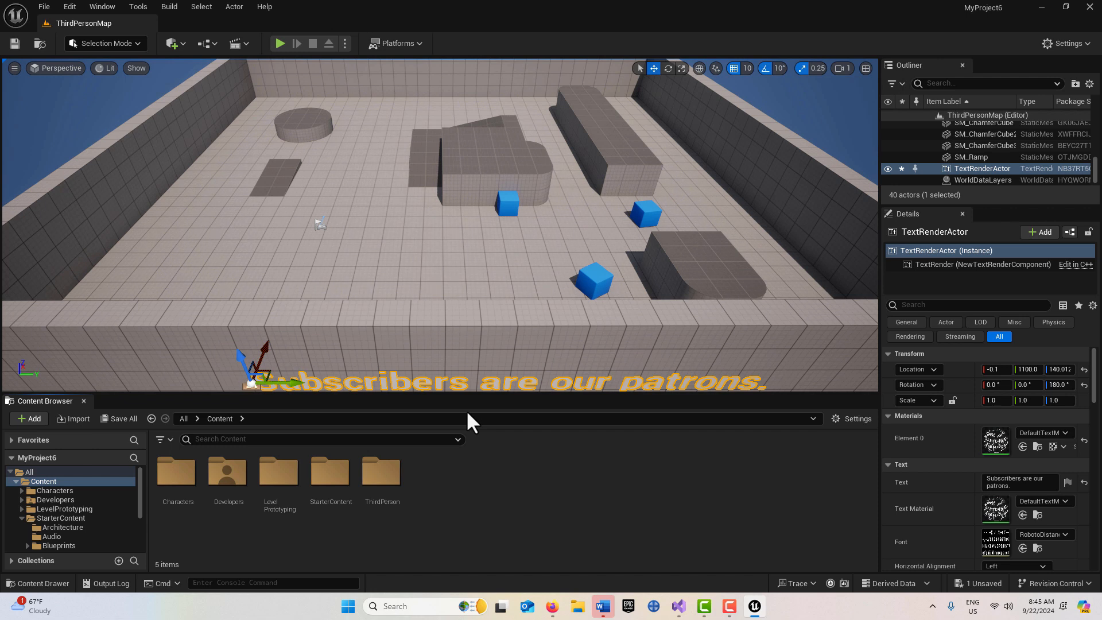
mouse_move(477, 487)
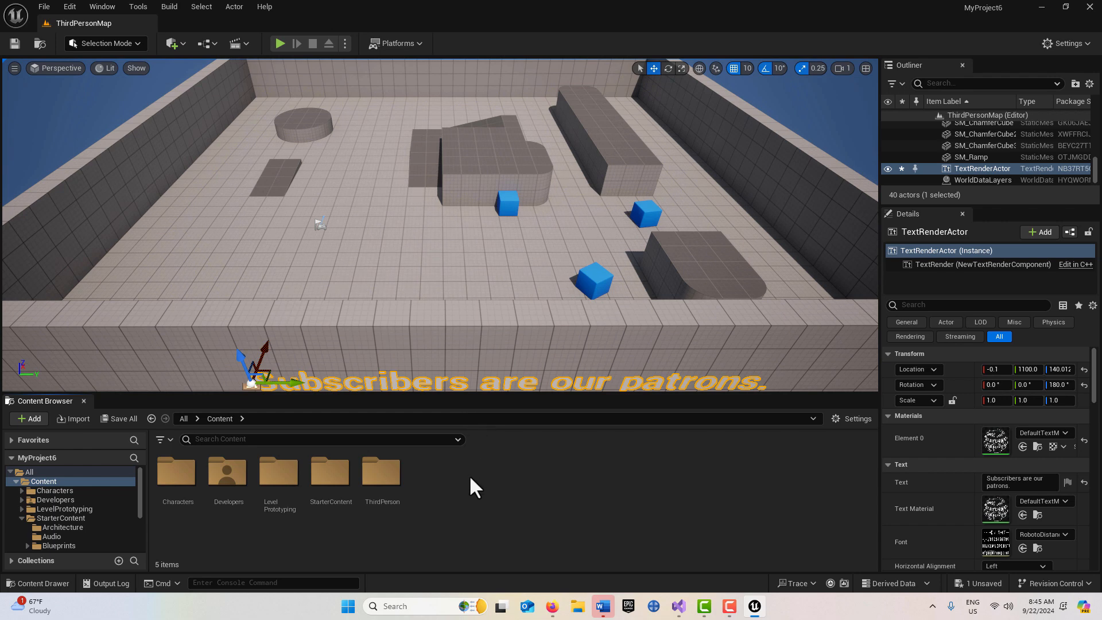
Create a new Editor Utility Widget asset from the Content Browser's Add menu
left_click(28, 418)
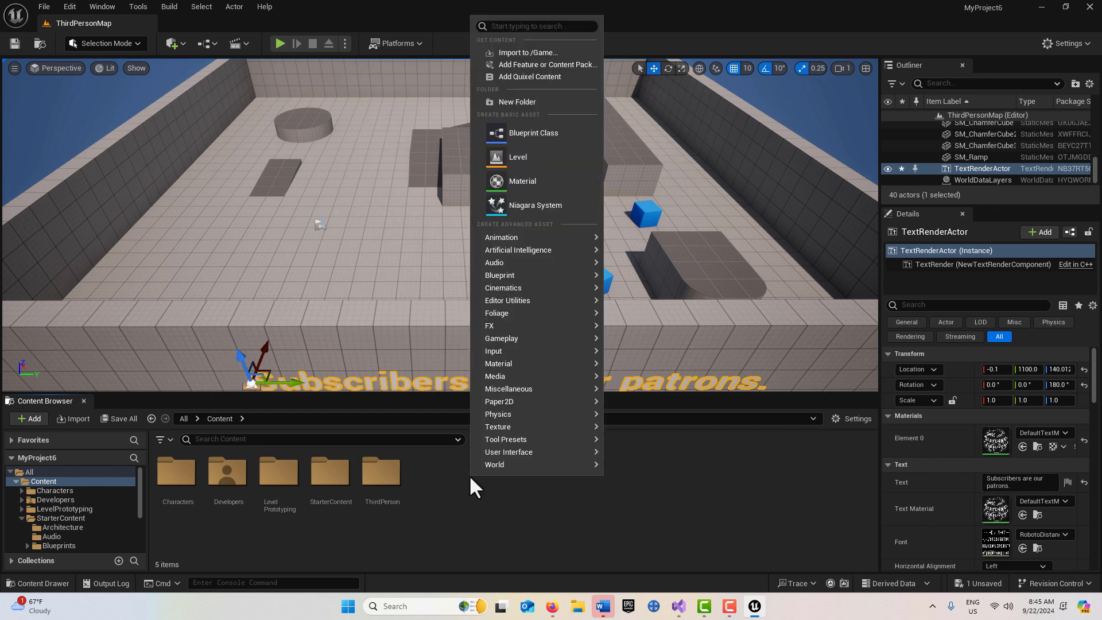
mouse_move(498, 413)
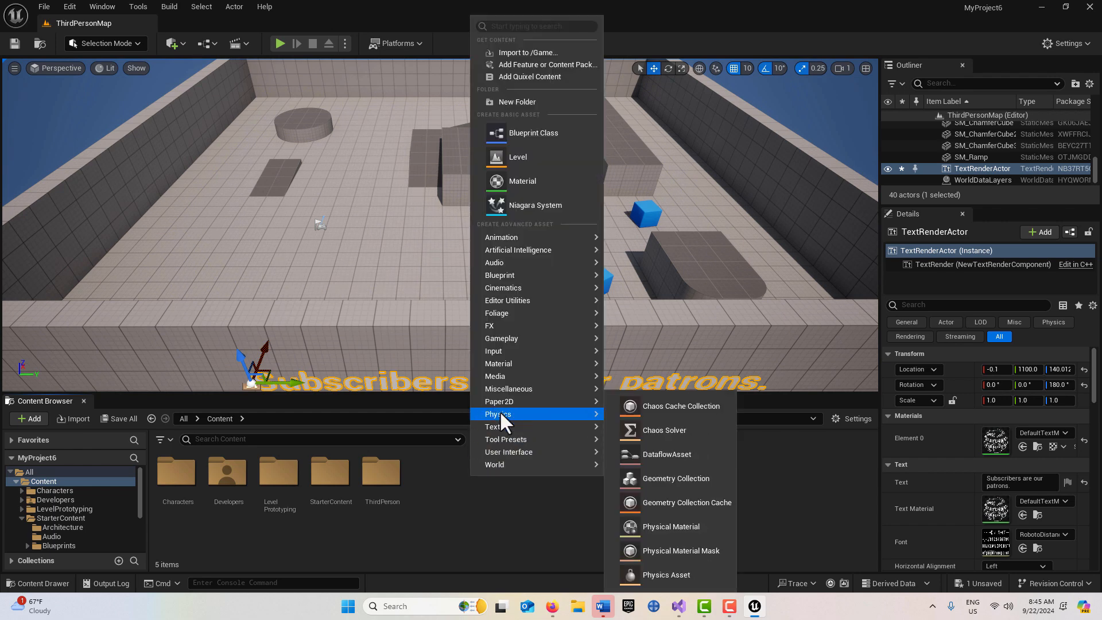
mouse_move(508, 301)
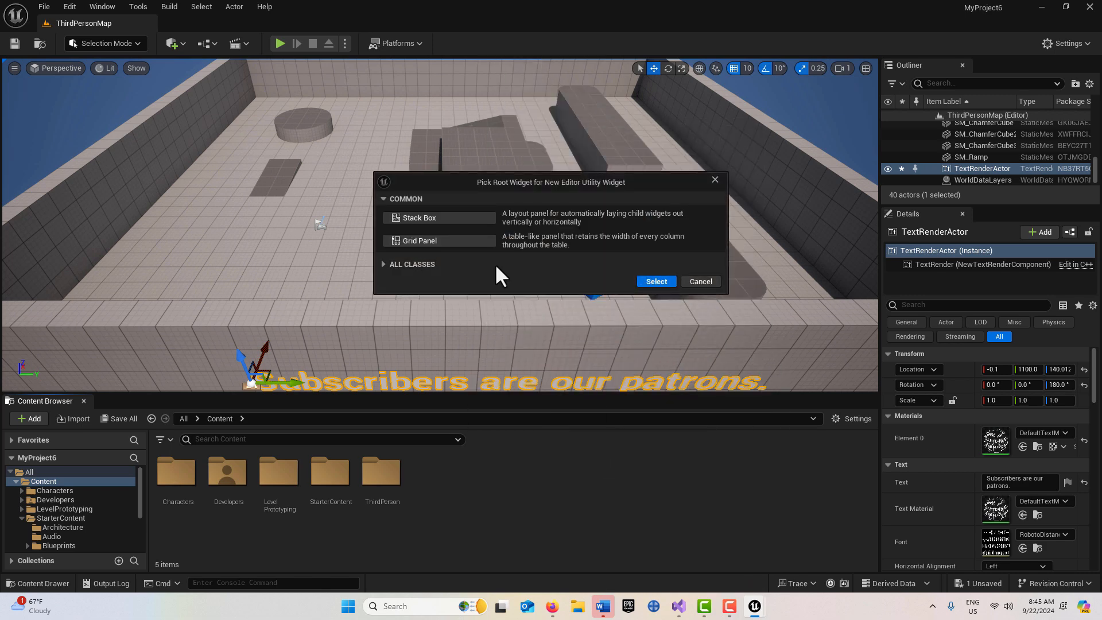
left_click(657, 281)
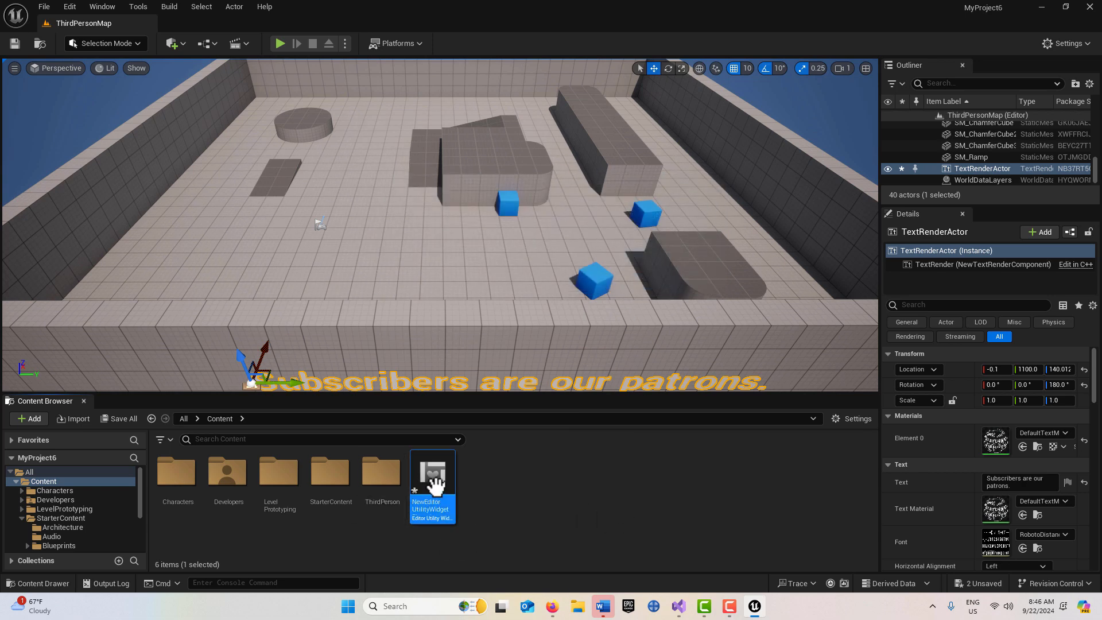
Open the widget and add a Canvas Panel holding an Editor Utility Button
double_click(432, 474)
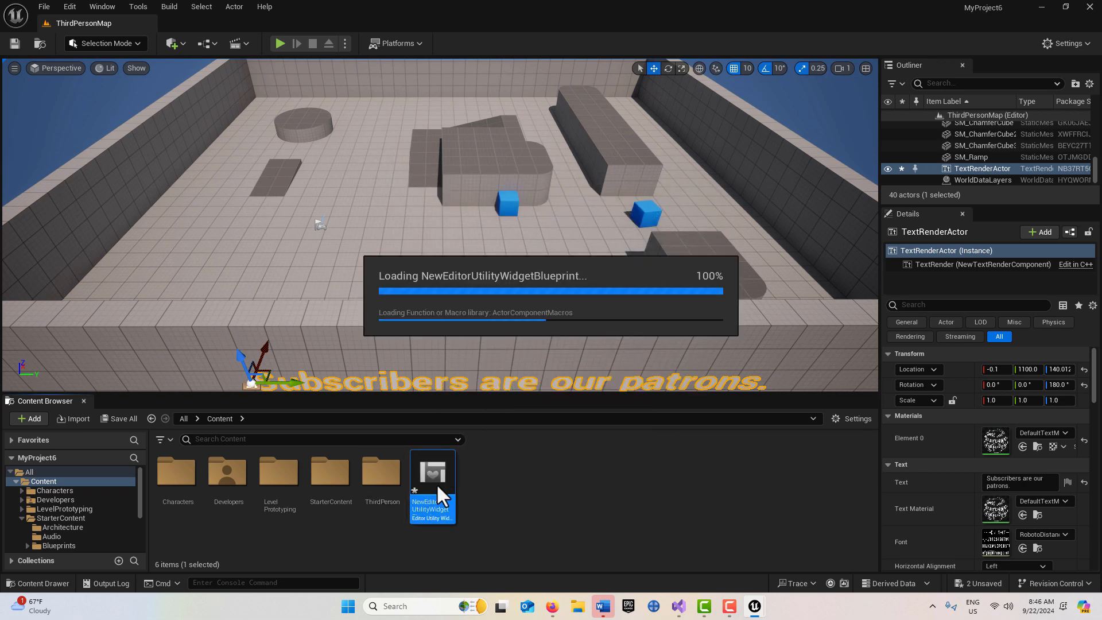
double_click(432, 487)
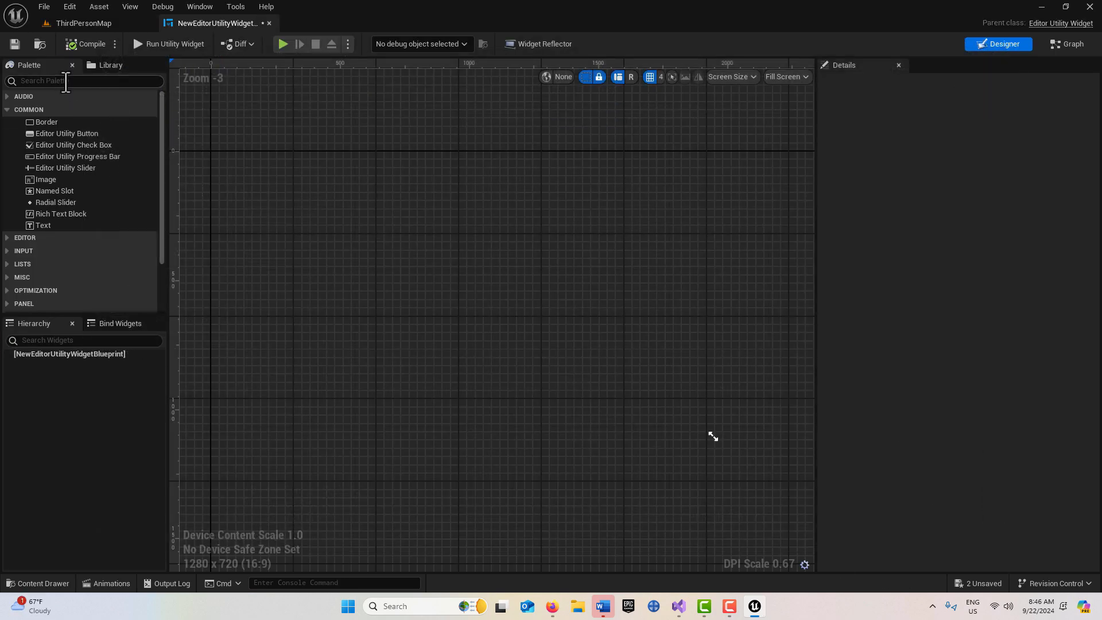
type("canvas")
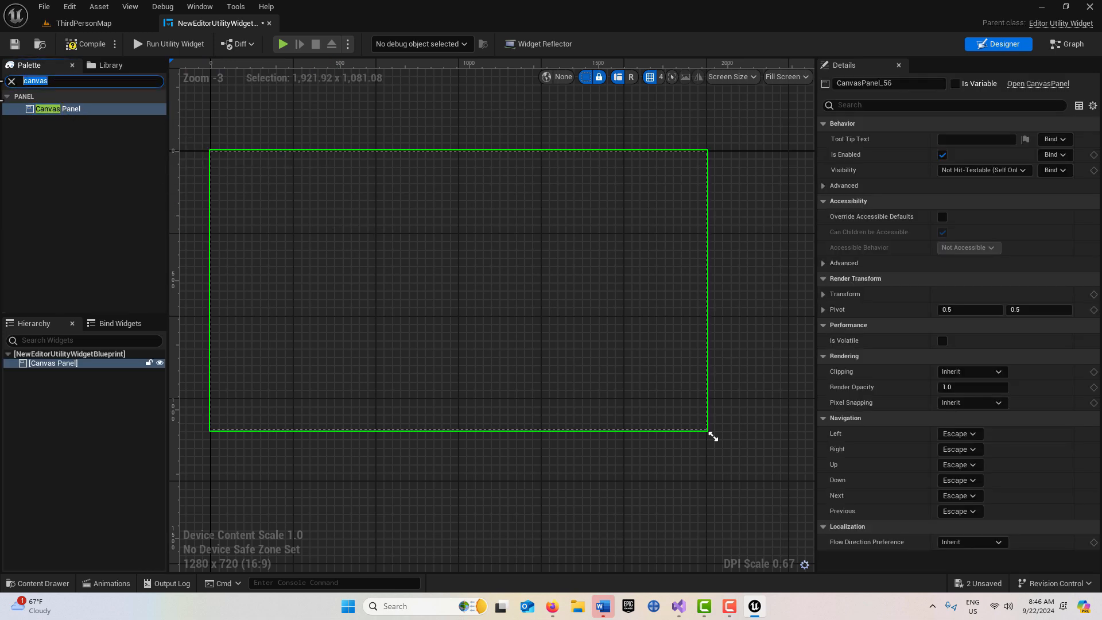
type("button")
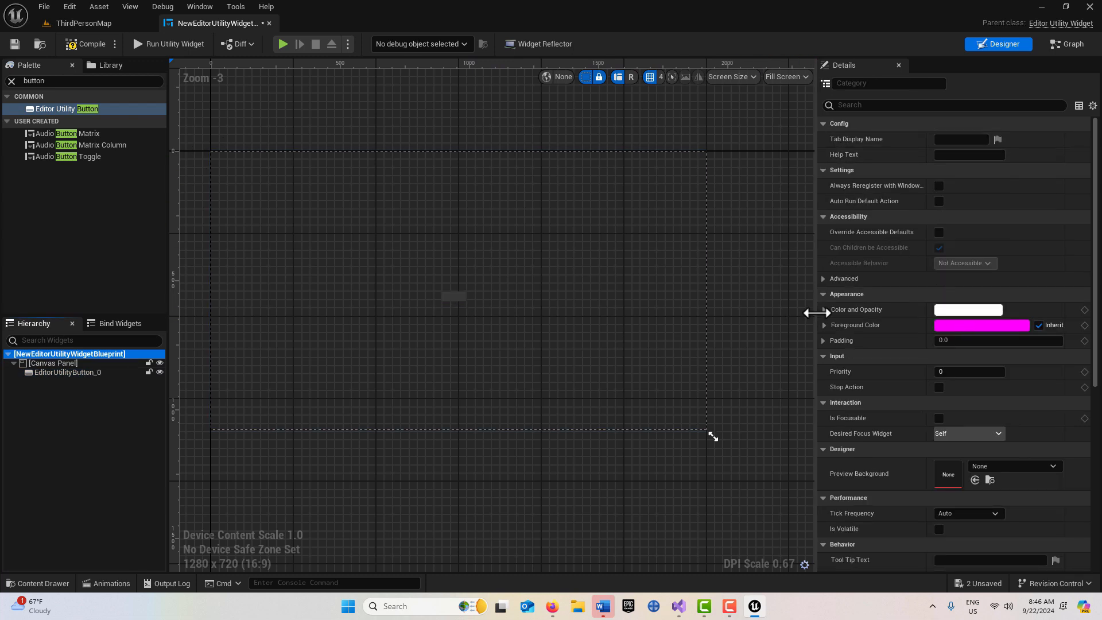
Set the button's Color and Opacity red channel to 0 so it shows green
left_click(825, 310)
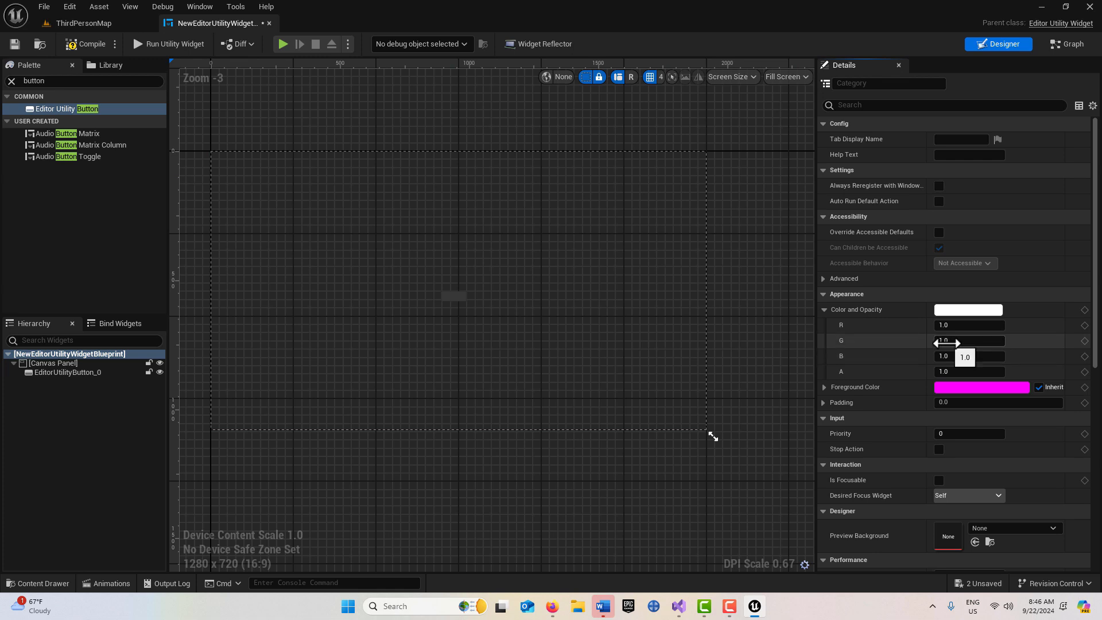
left_click(969, 325)
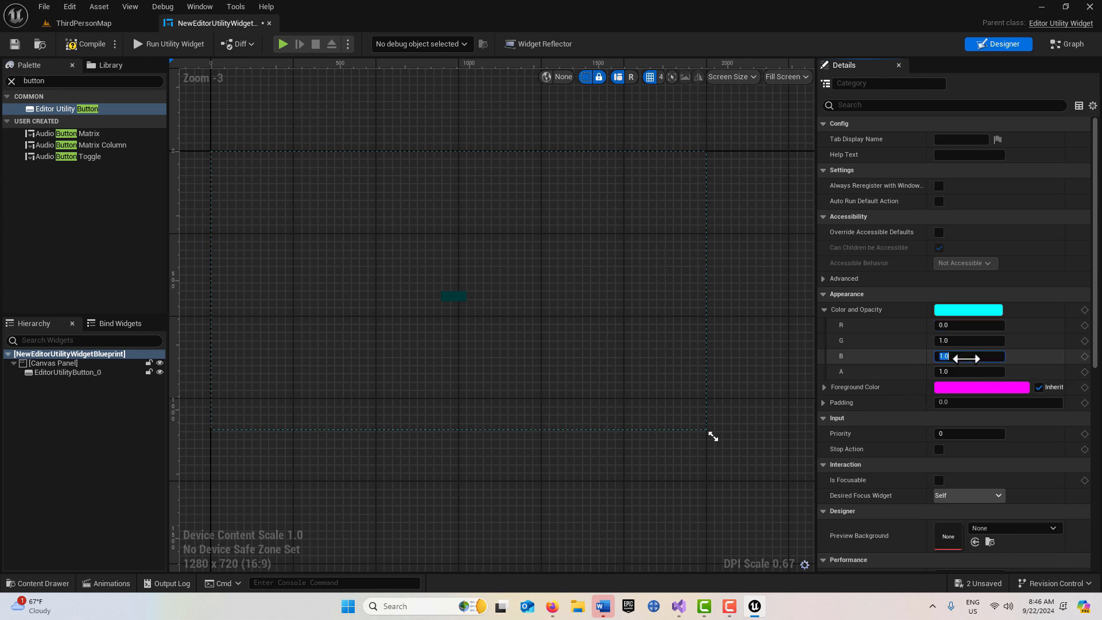
type("0")
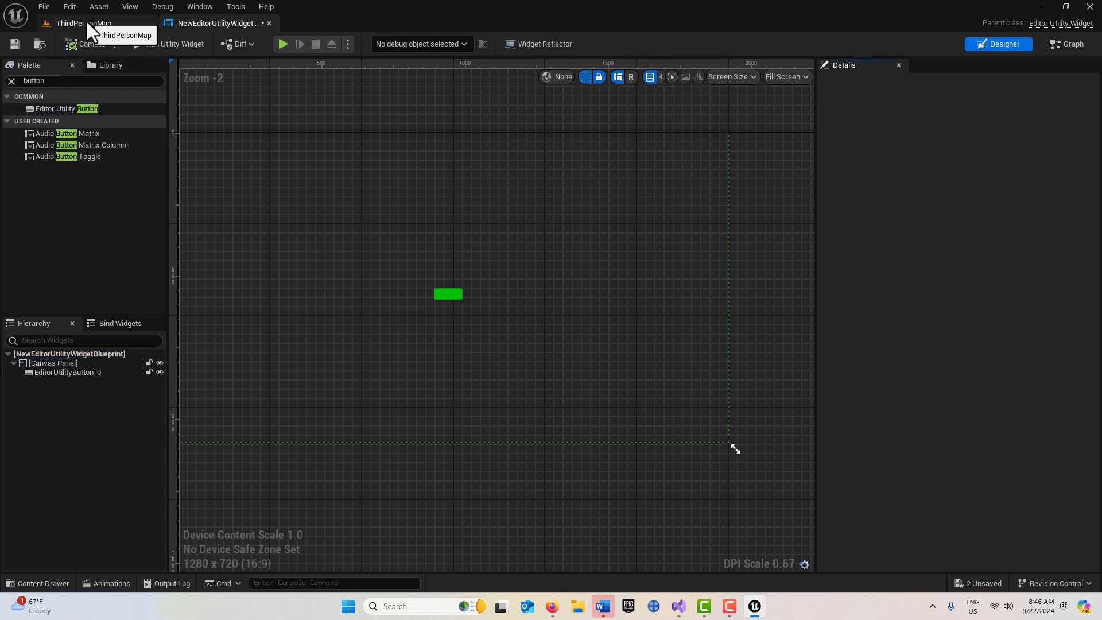
mouse_move(1073, 43)
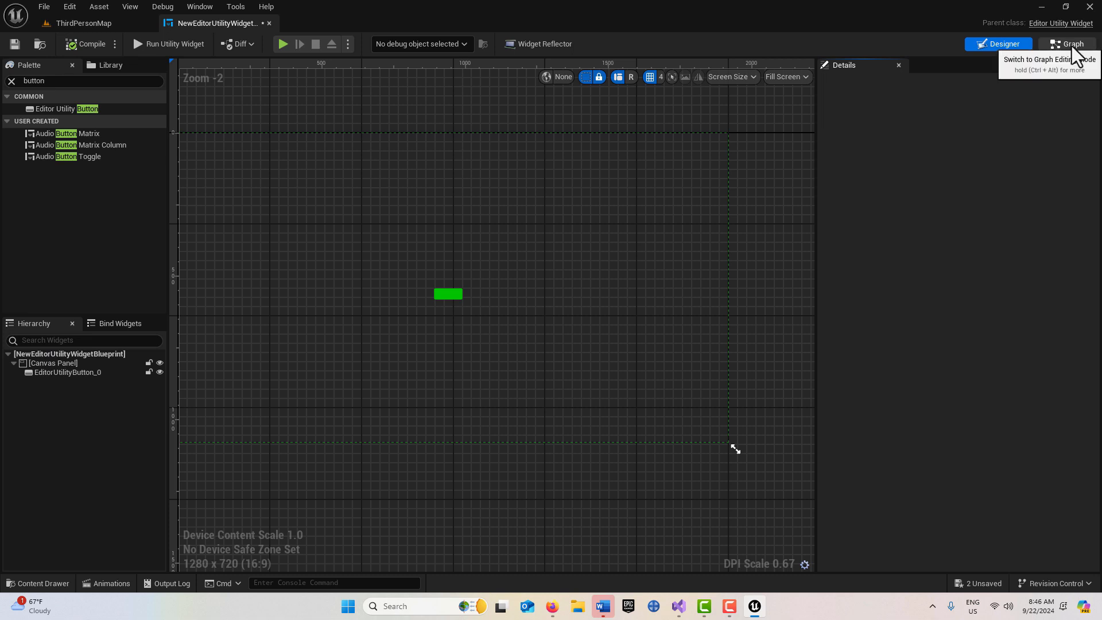
Add a Get UnrealEditorSubsystem node in the widget's Event Graph
left_click(1066, 44)
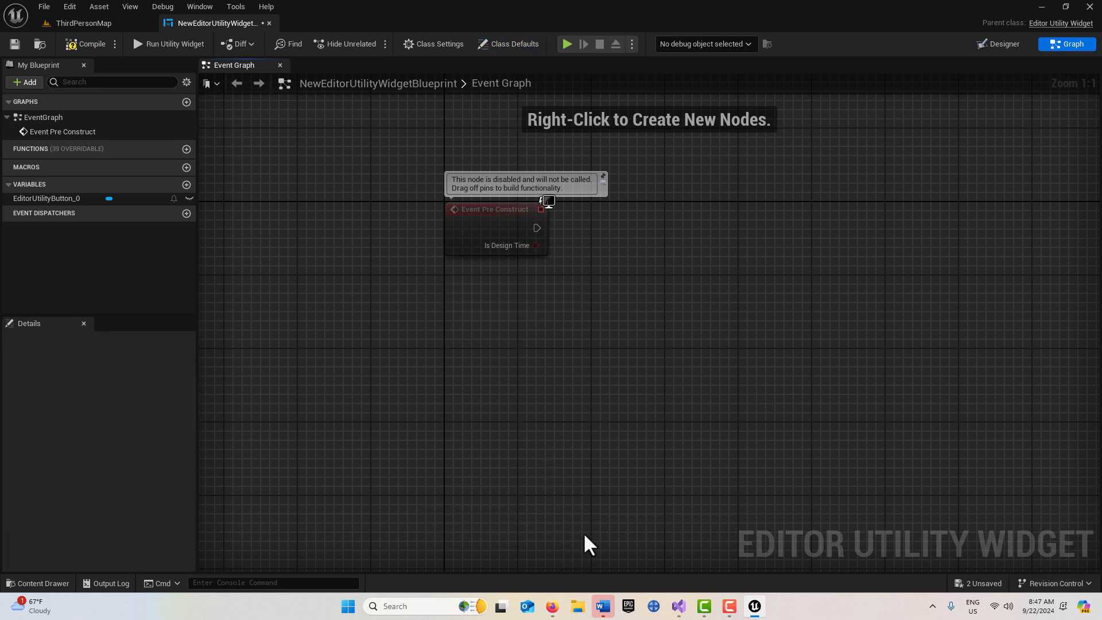
mouse_move(490, 392)
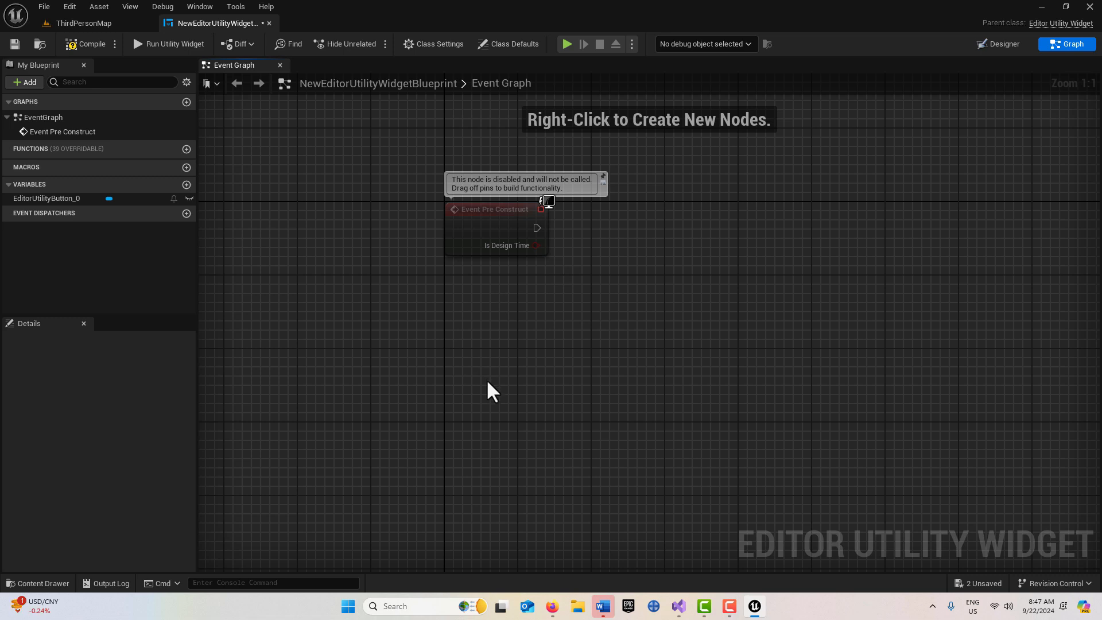
right_click(494, 393)
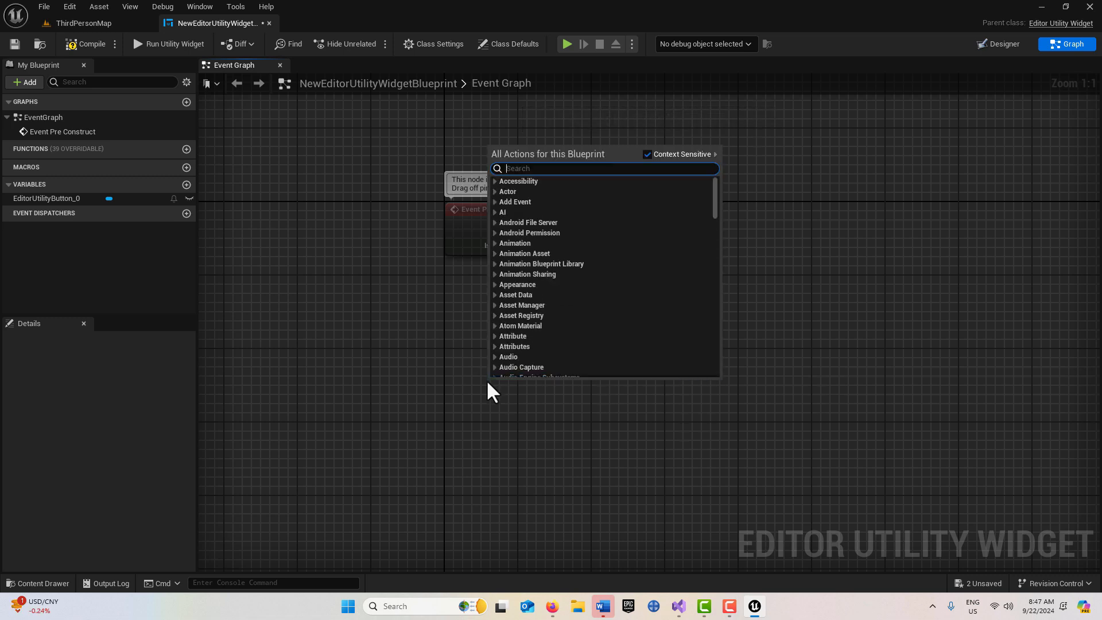
type("unreal ed")
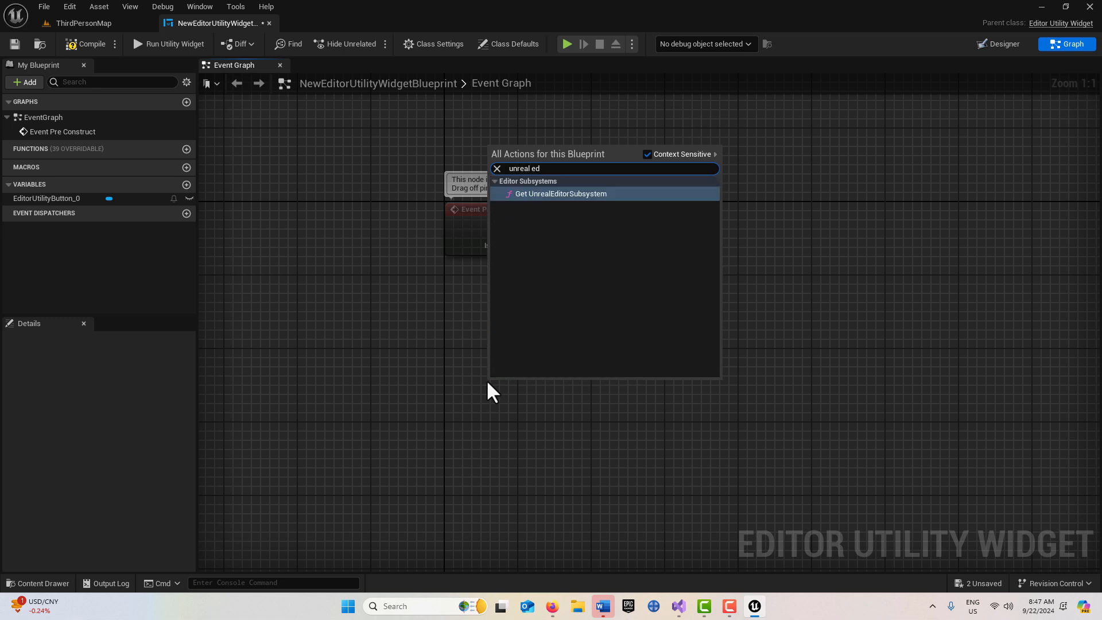
left_click(560, 193)
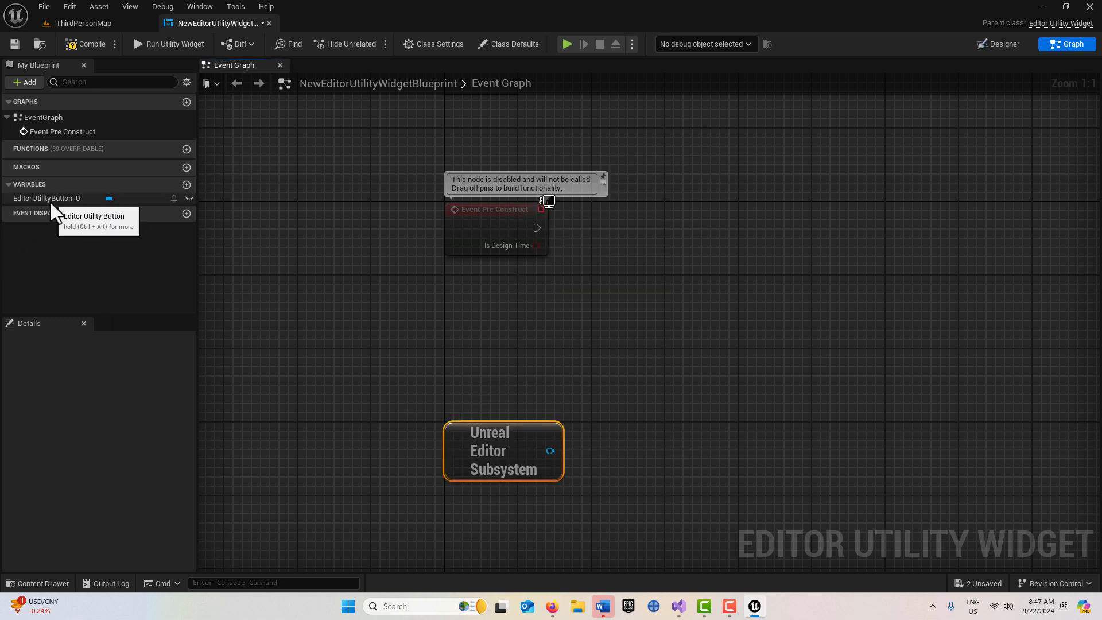
Add the button's On Clicked event and a Get Level Viewport Camera Info node from the subsystem
left_click(46, 198)
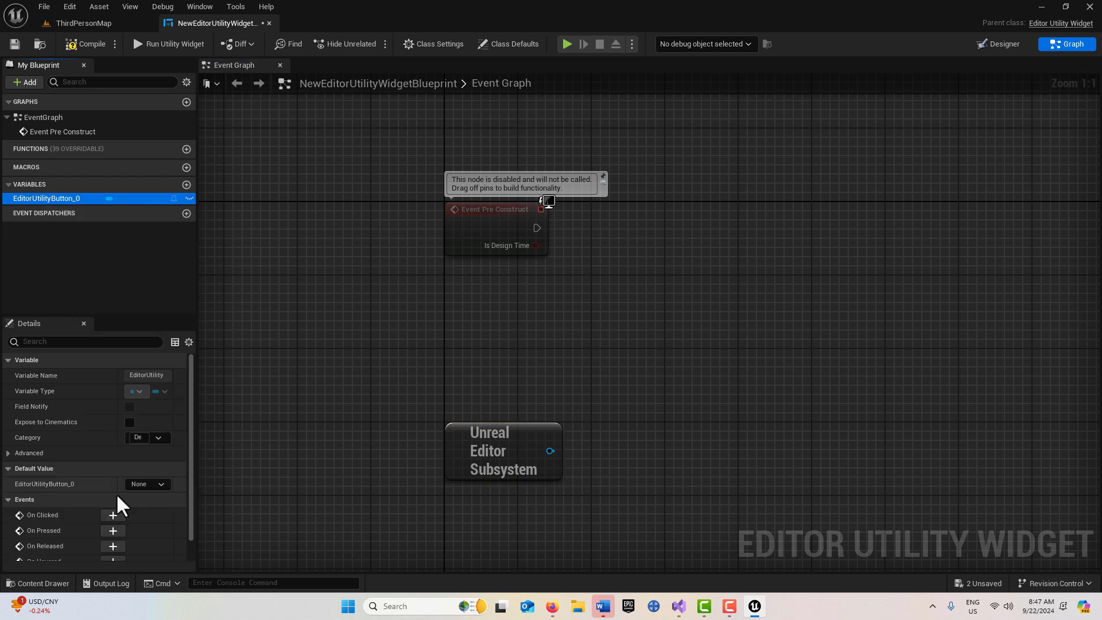
left_click(113, 514)
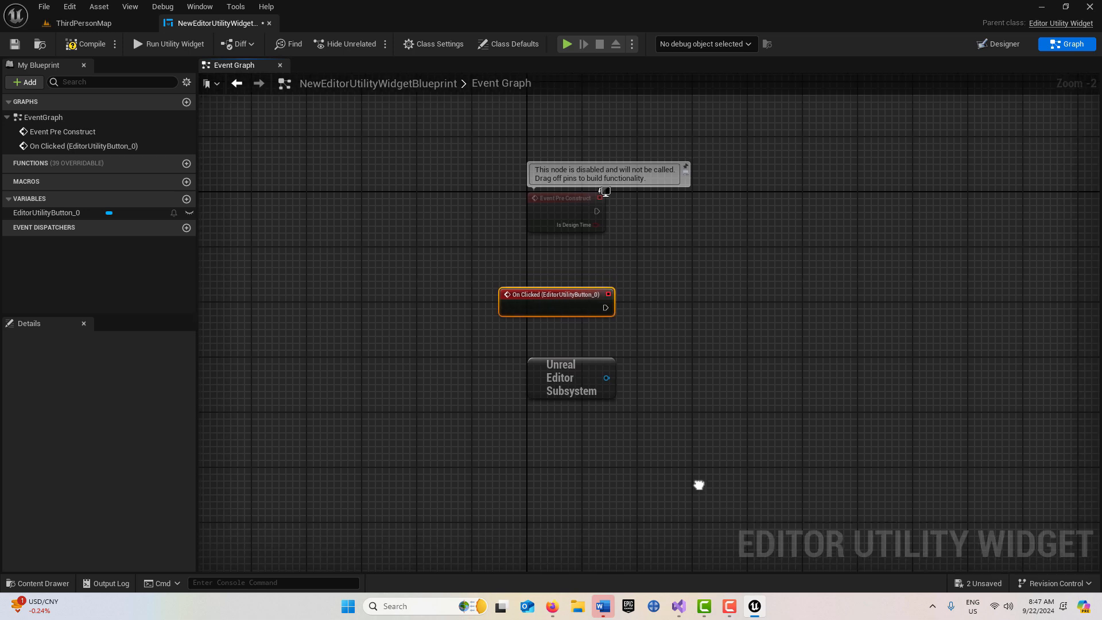
left_click_drag(606, 378, 699, 404)
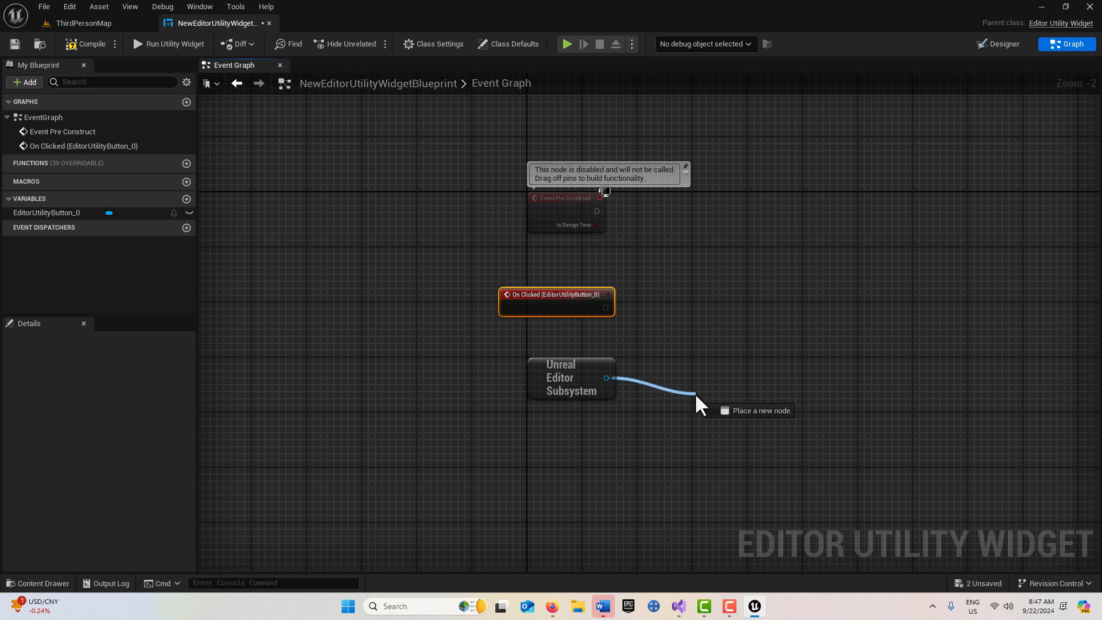
type("get level")
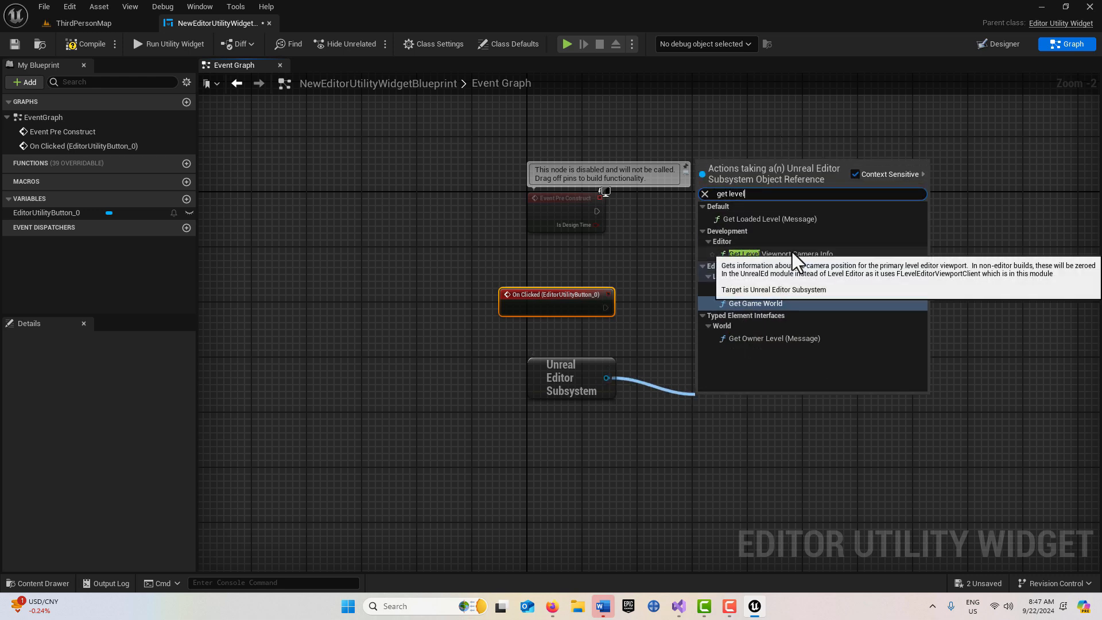
left_click(744, 253)
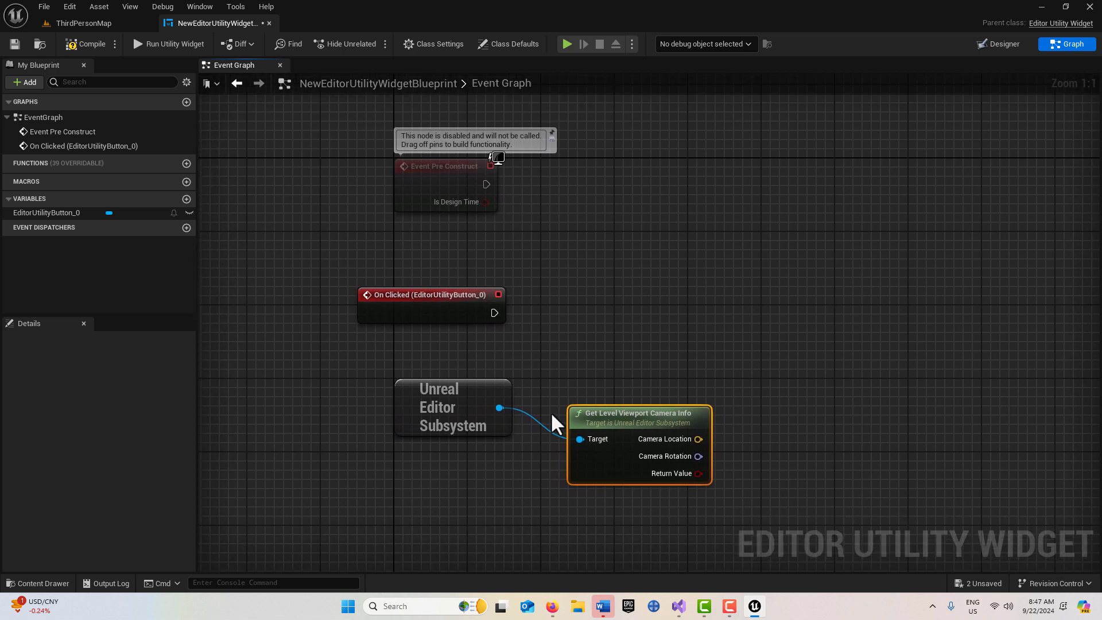
Add a Set Level Viewport Camera Info node from the subsystem and return to the level map
left_click_drag(499, 406, 636, 335)
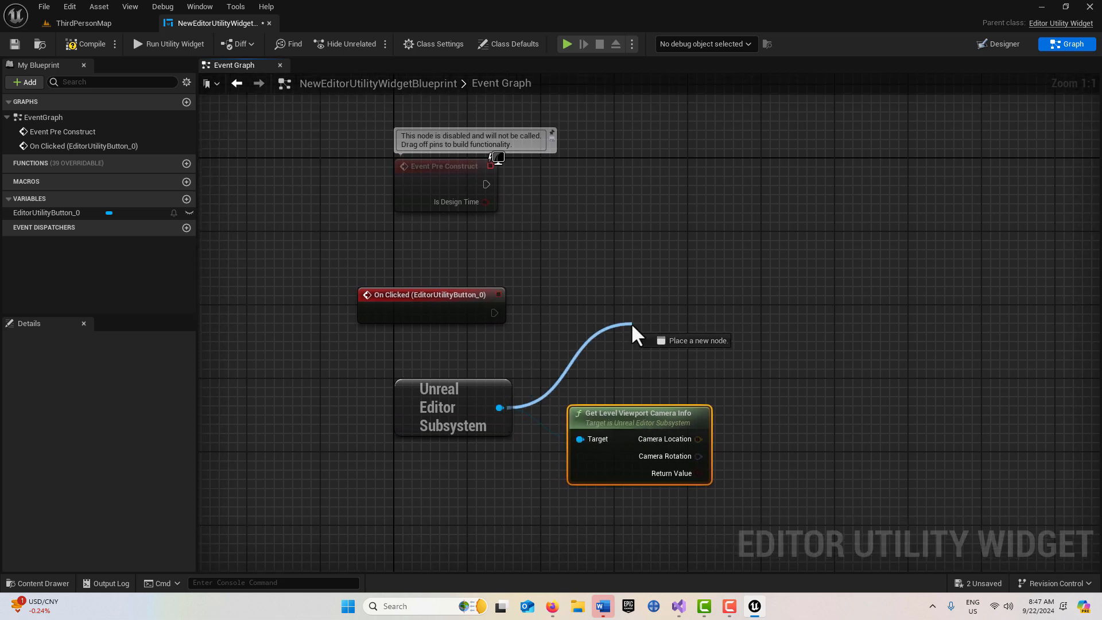
type("set level")
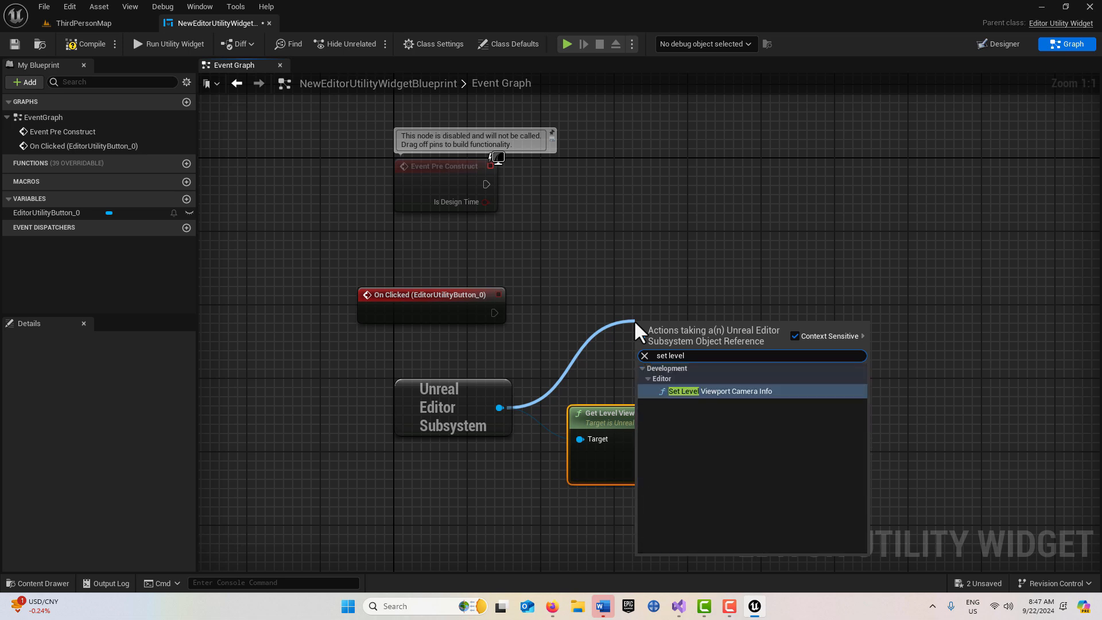
left_click(683, 390)
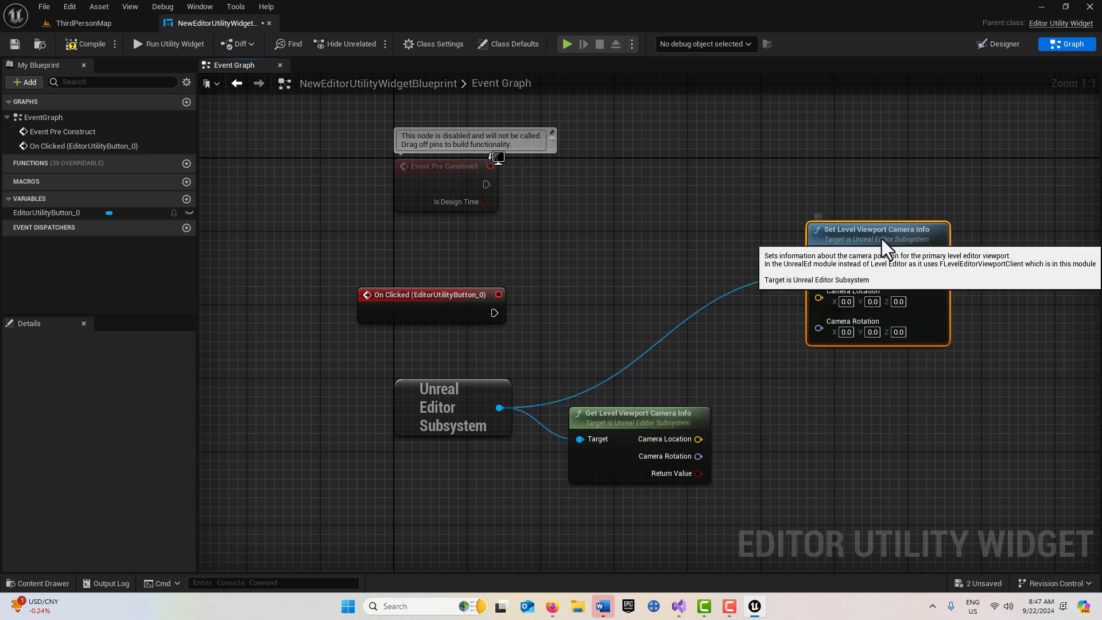
mouse_move(836, 451)
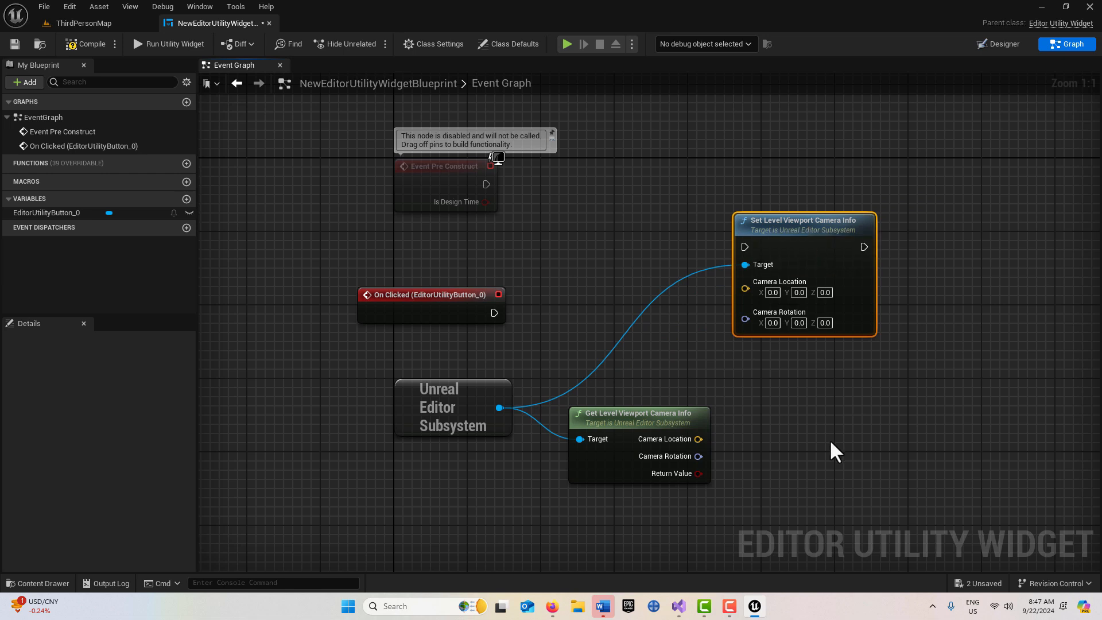
mouse_move(840, 457)
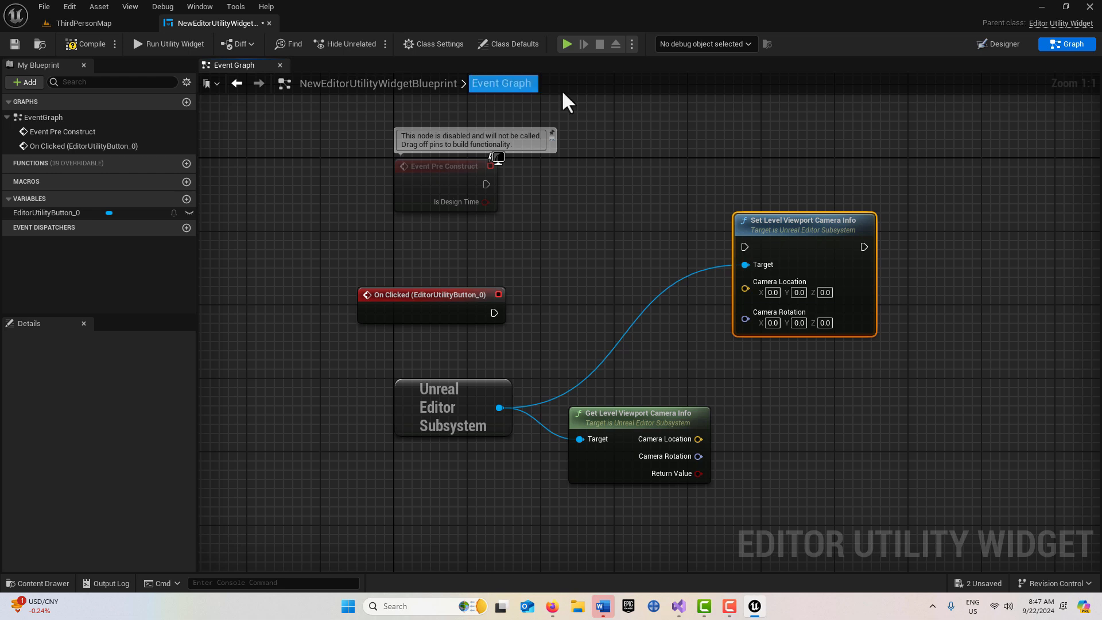
left_click_drag(494, 312, 613, 290)
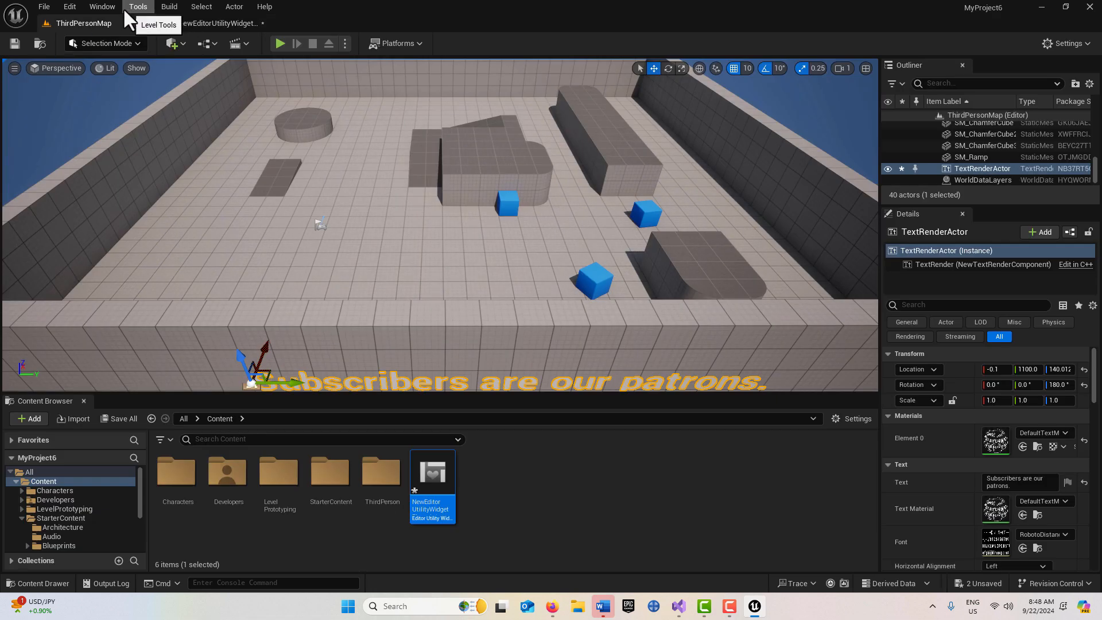
Place a Target Point actor into the level from the Place Actors panel
left_click(102, 6)
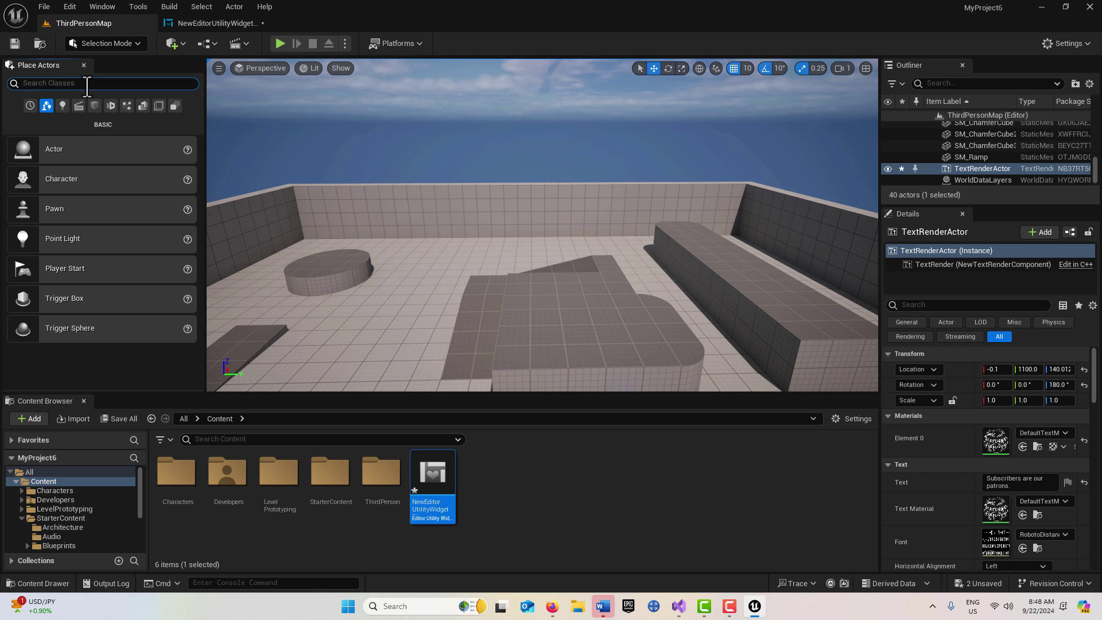
type("target")
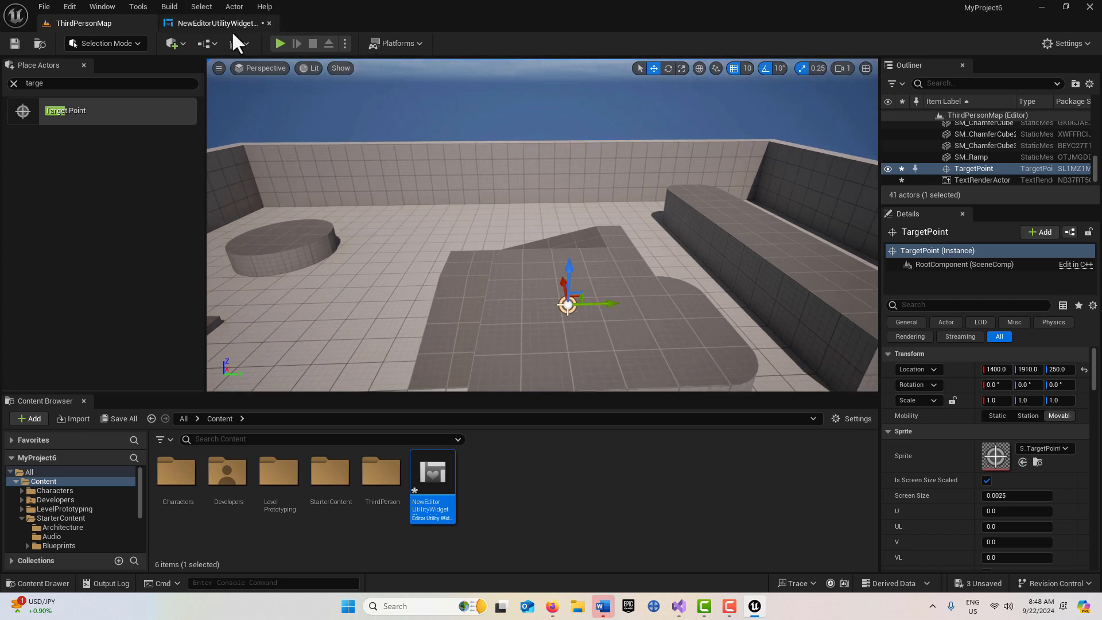
mouse_move(239, 36)
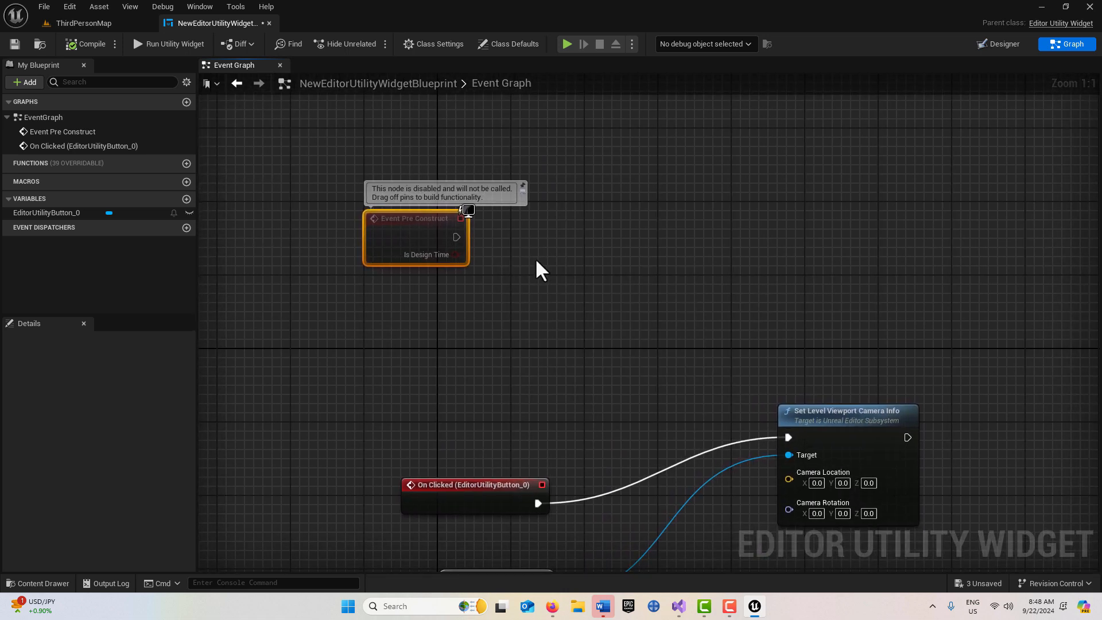
Add a Get Actor Of Class node with its class set to Target Point
type("get actor")
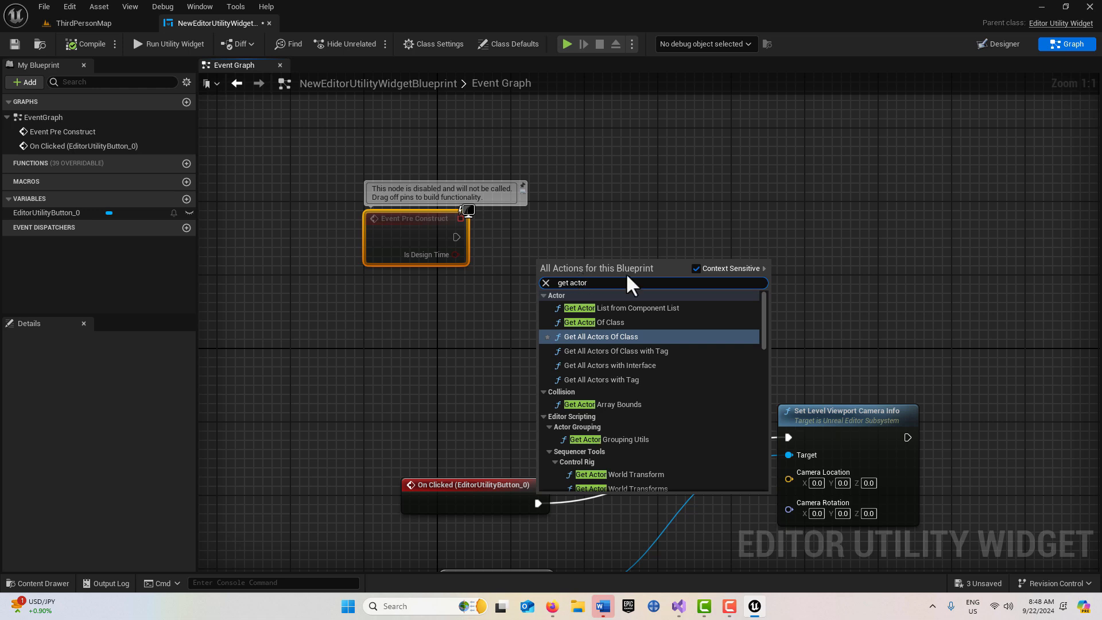
left_click(590, 321)
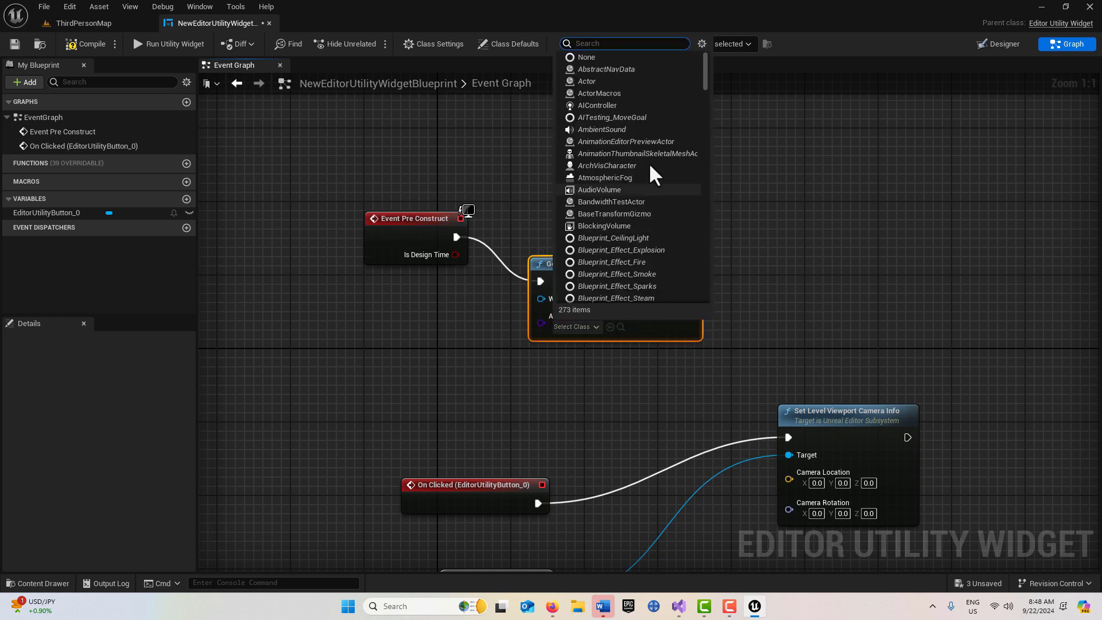
scroll("down", 3)
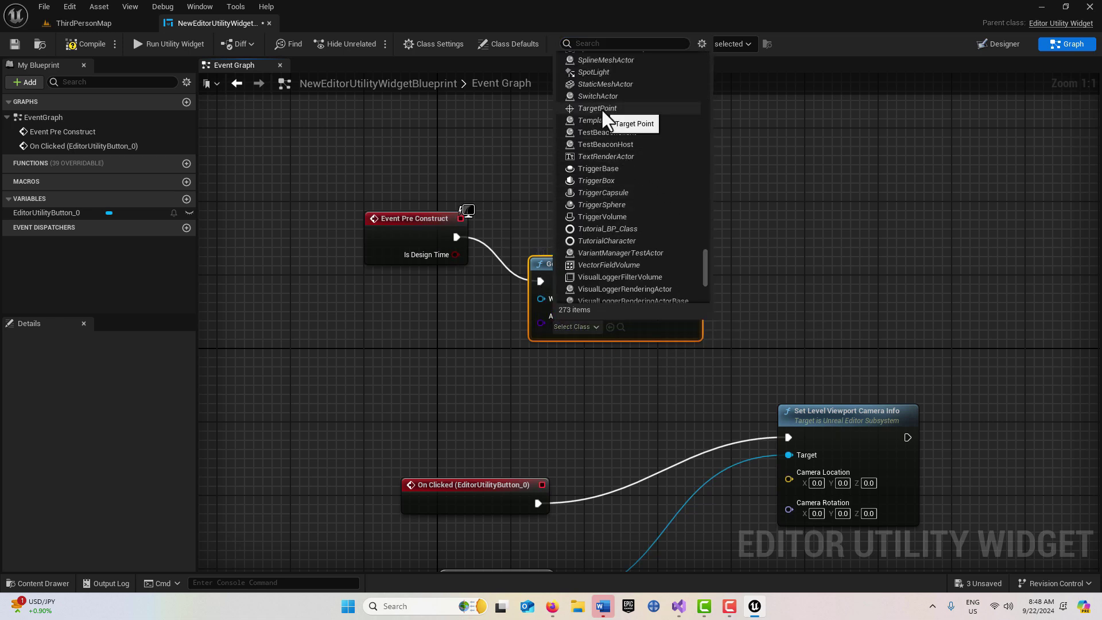
left_click(597, 108)
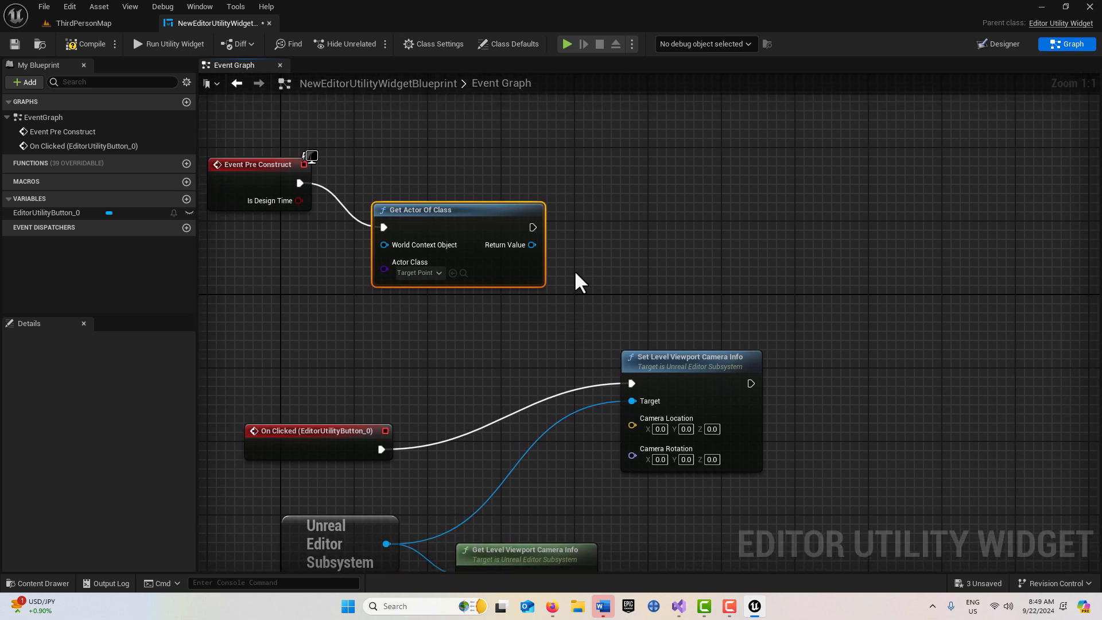
mouse_move(533, 245)
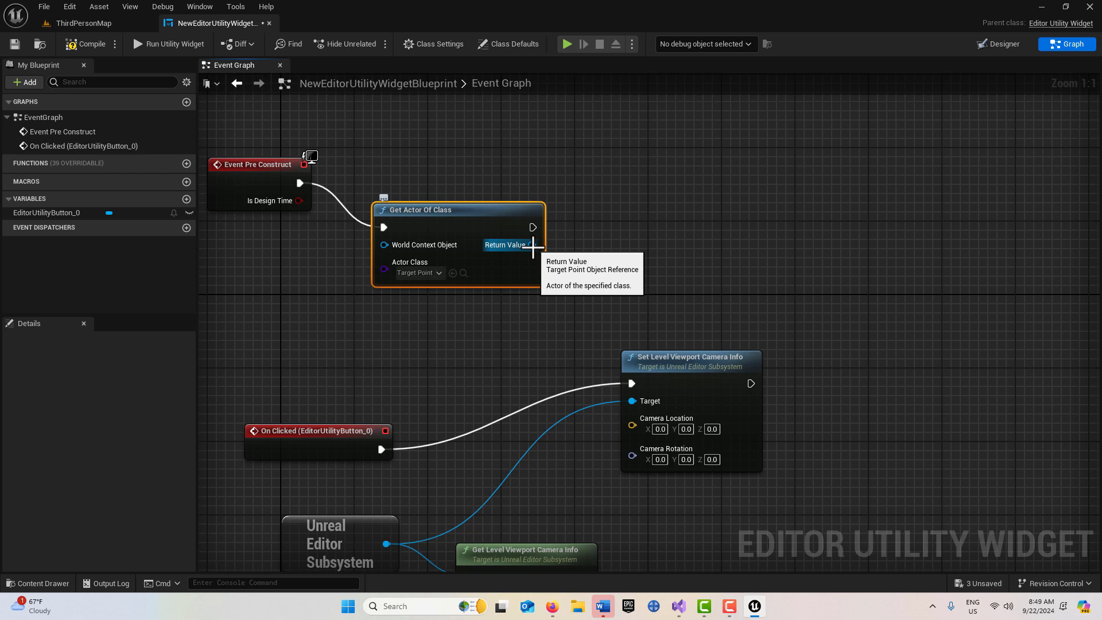
Feed the Target Point's Get Actor Location into the Set node's Camera Location
left_click_drag(532, 244, 597, 255)
type("get locat")
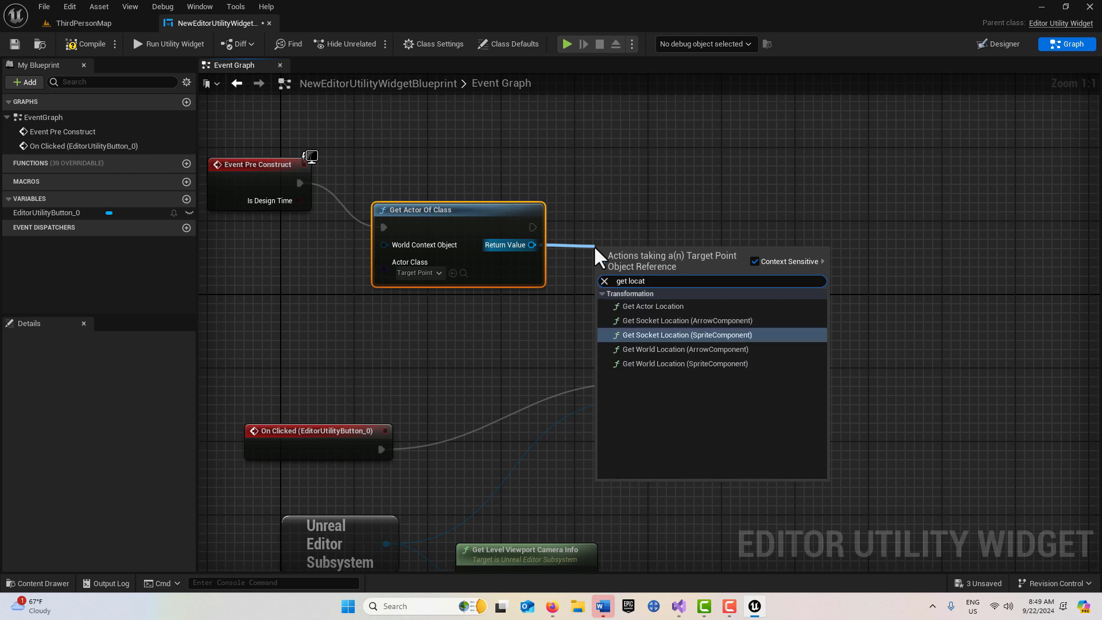
left_click(652, 305)
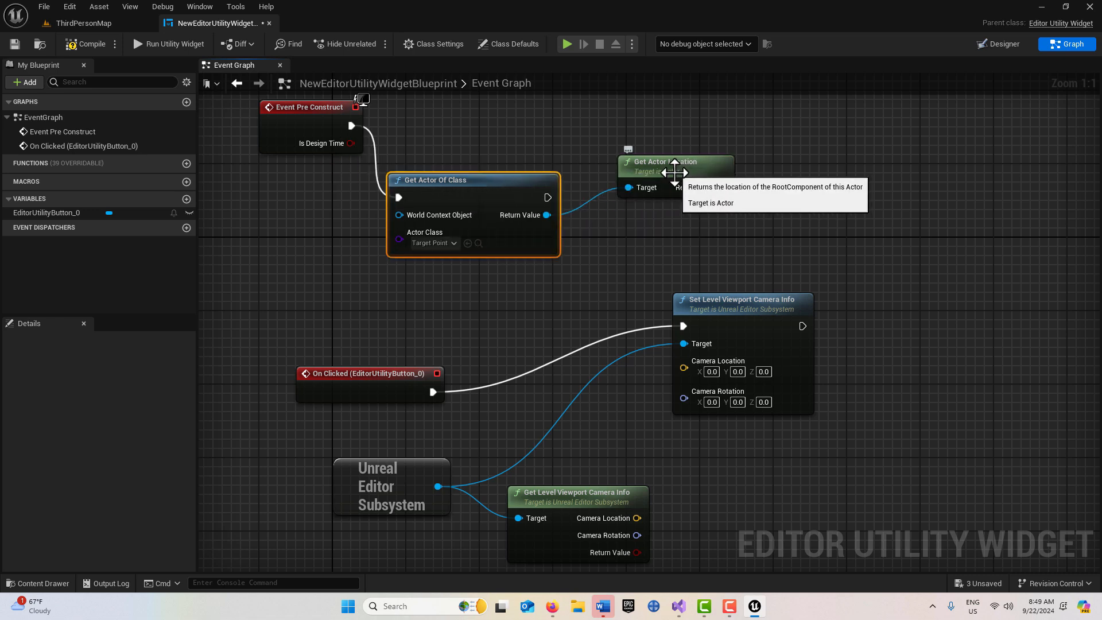
left_click_drag(675, 166, 547, 313)
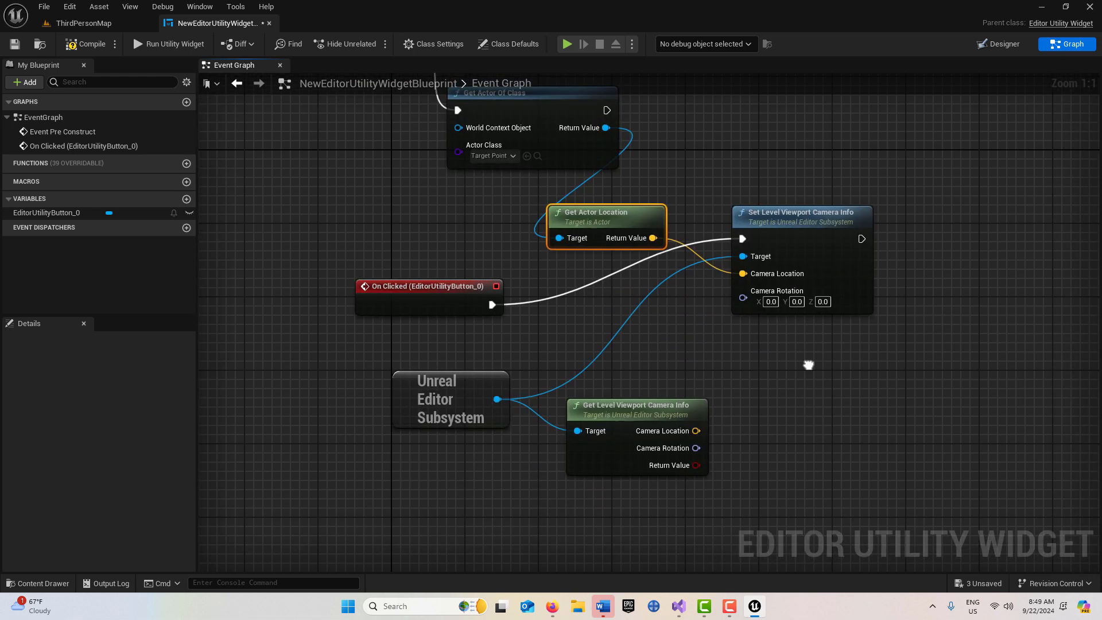
Split the camera rotation pins and feed current Yaw plus 45 into the Set node's Yaw
left_click_drag(809, 364, 708, 364)
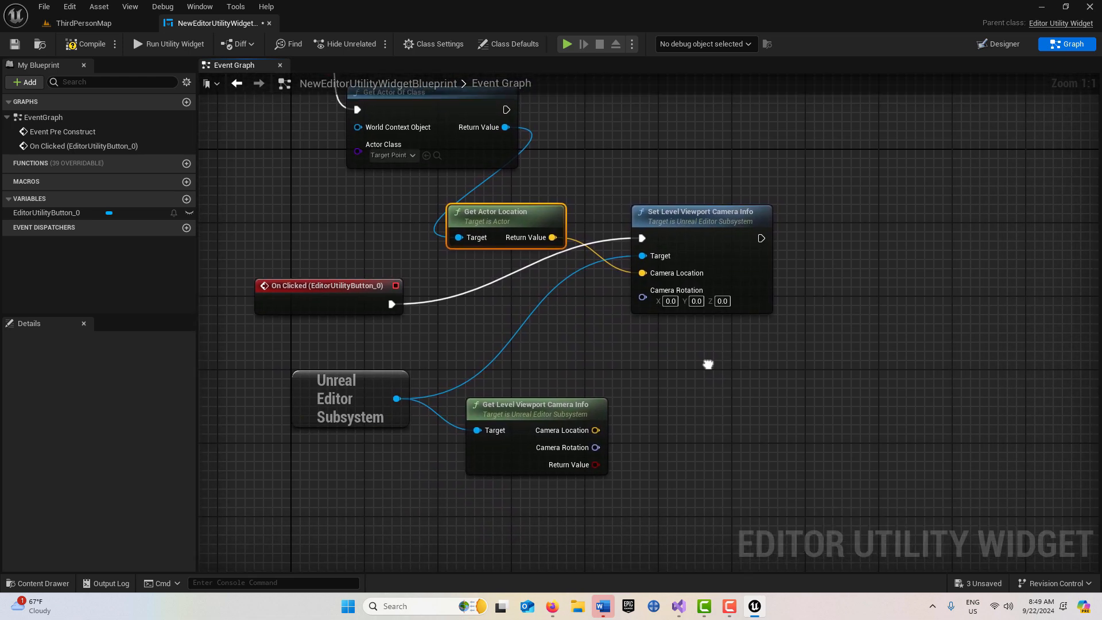
mouse_move(702, 382)
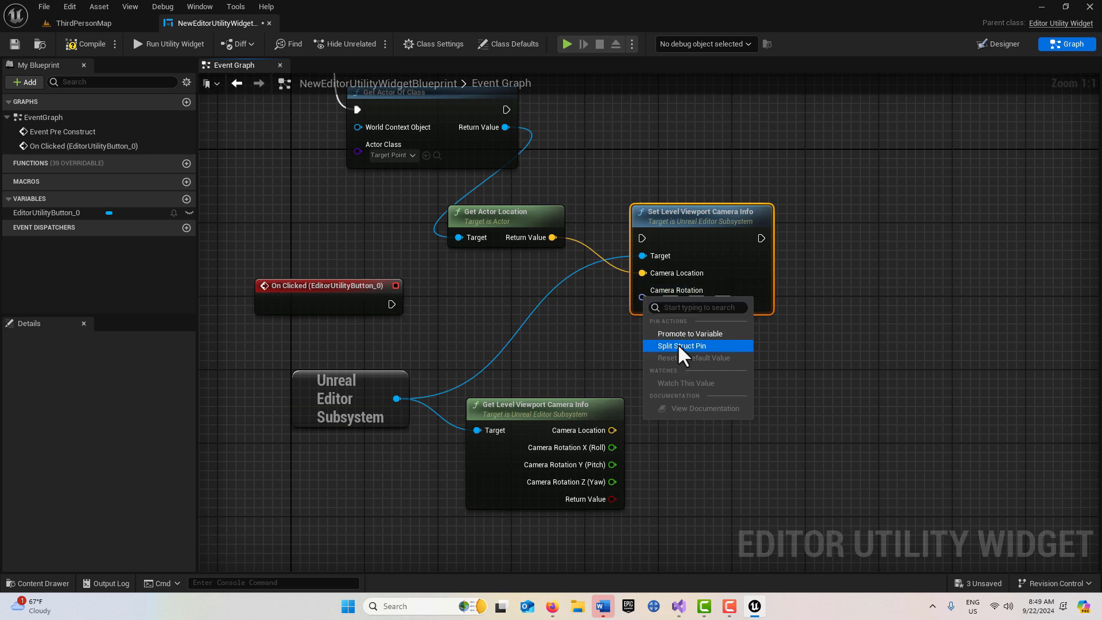
left_click(683, 345)
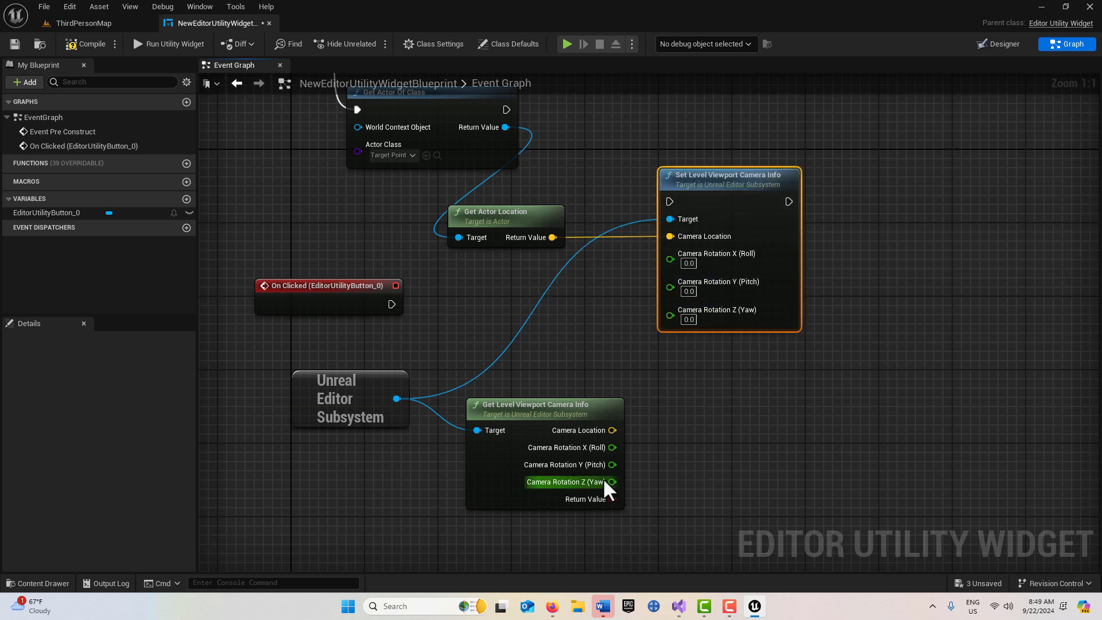
left_click_drag(613, 481, 679, 464)
type("add")
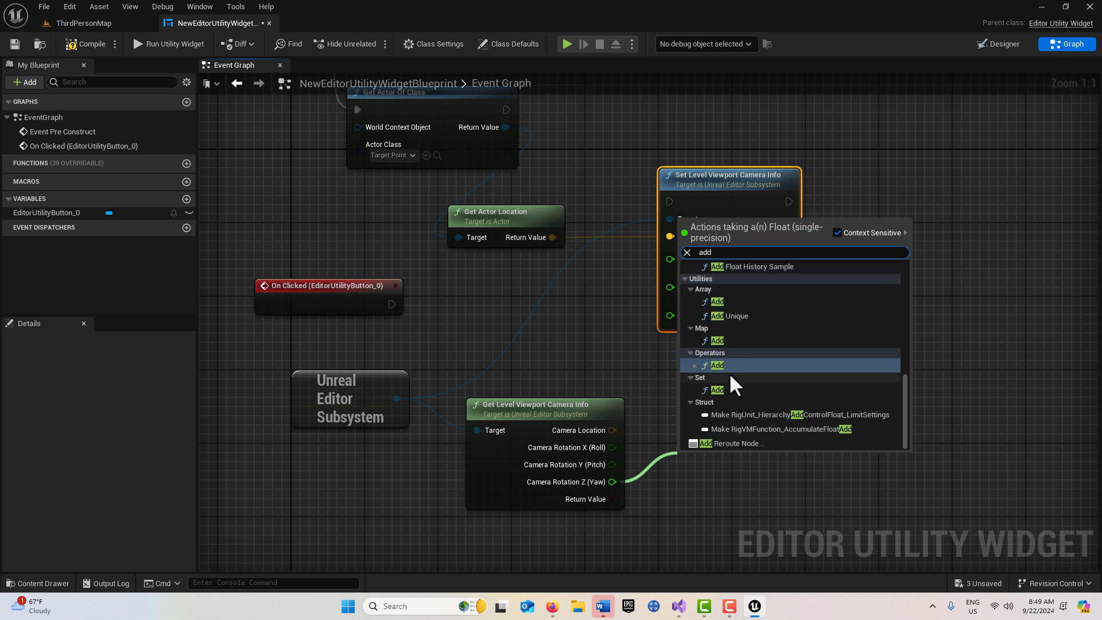
left_click(716, 366)
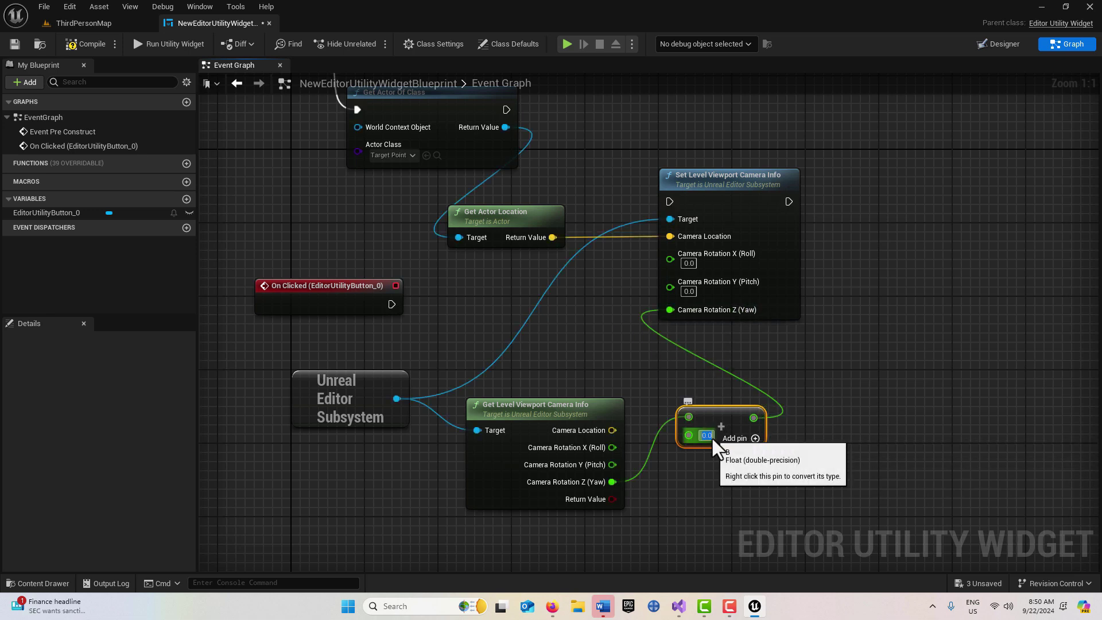
type("45")
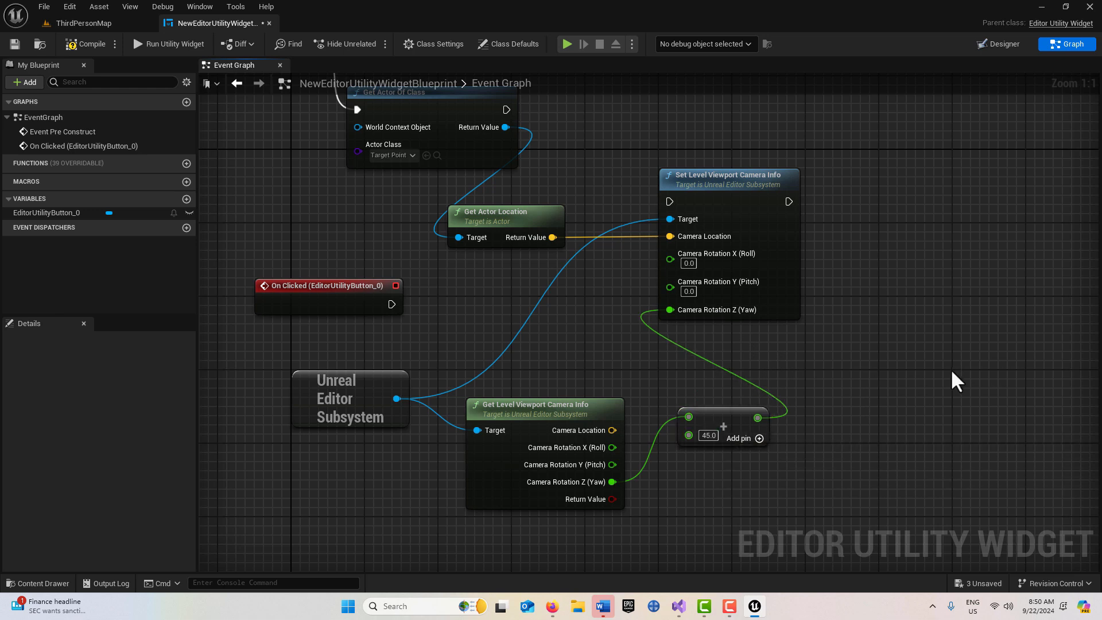
mouse_move(379, 309)
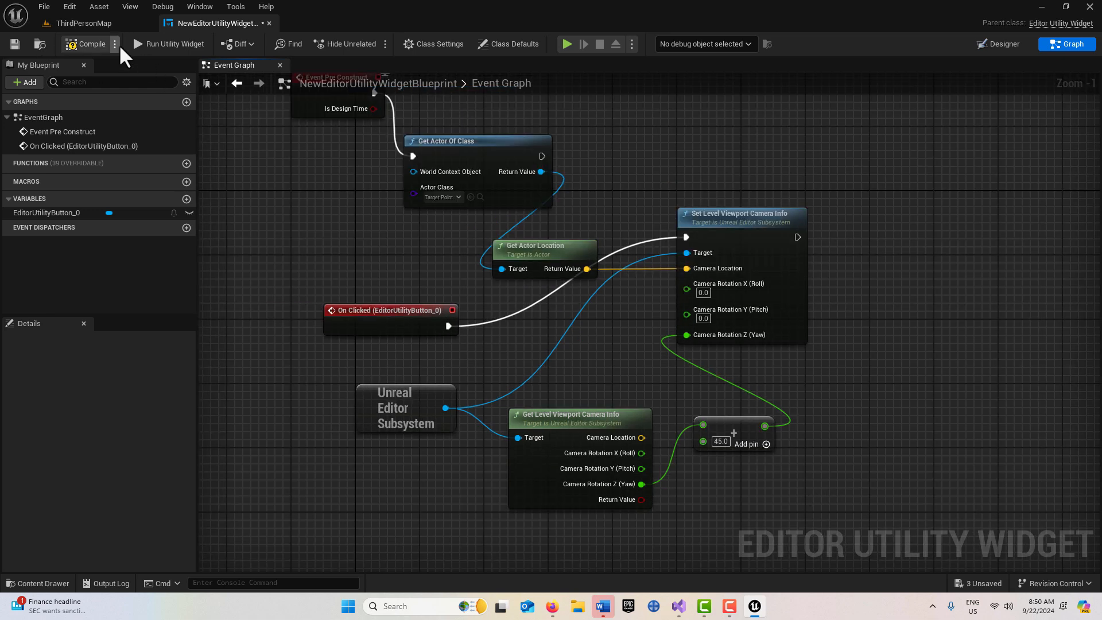
mouse_move(15, 45)
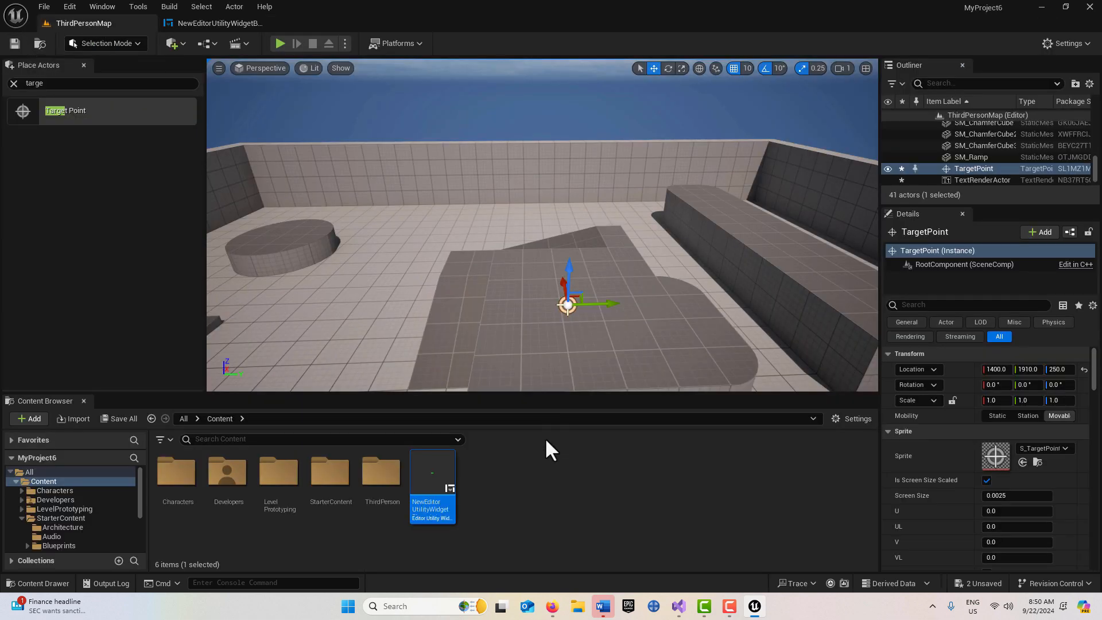
Run the Editor Utility Widget from its Content Browser asset so the green button window appears
right_click(431, 477)
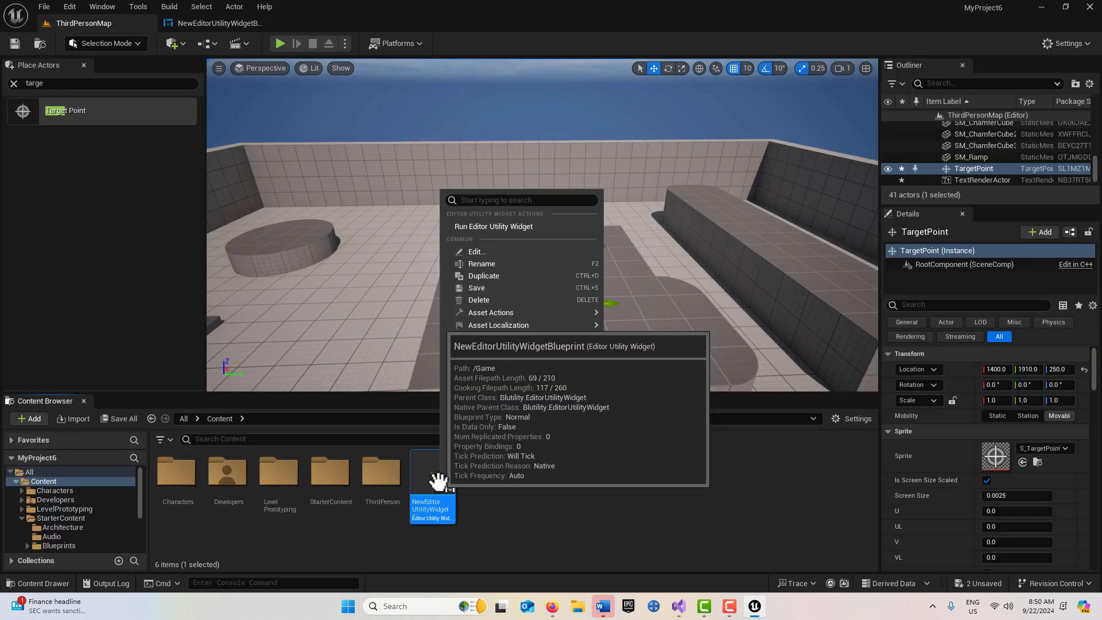
left_click(493, 227)
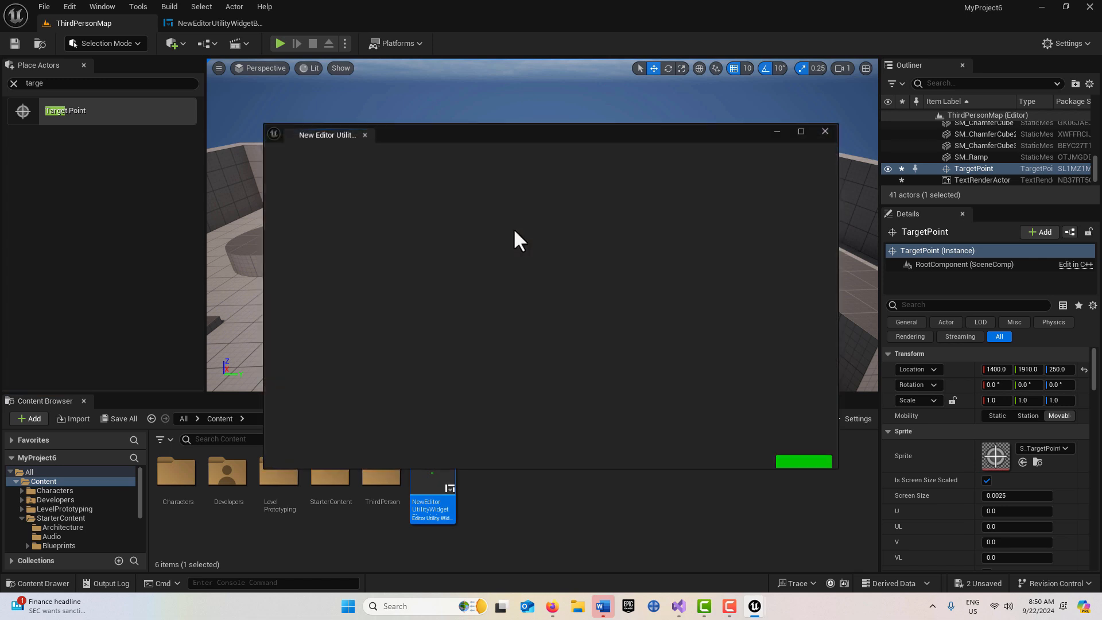